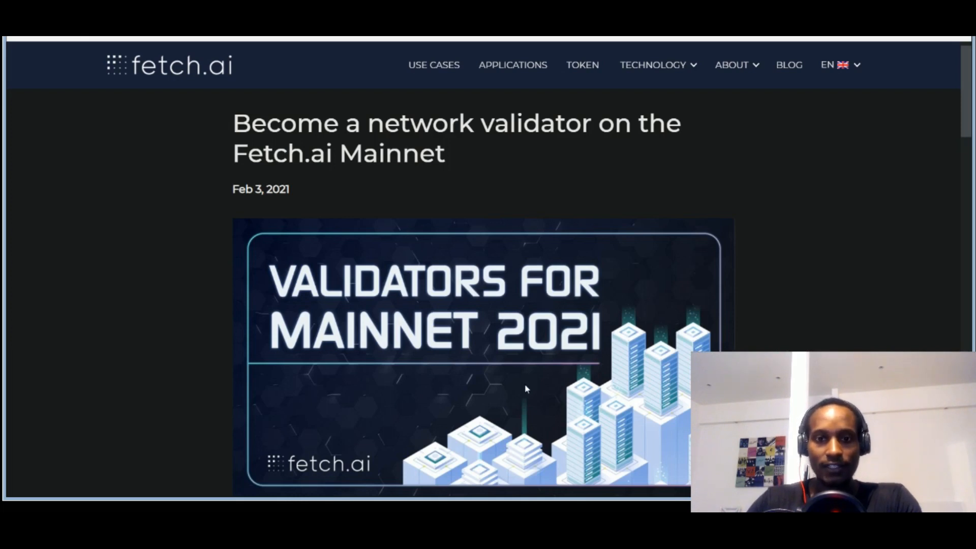
{"action": "mouse_move", "coordinate": [542, 326]}
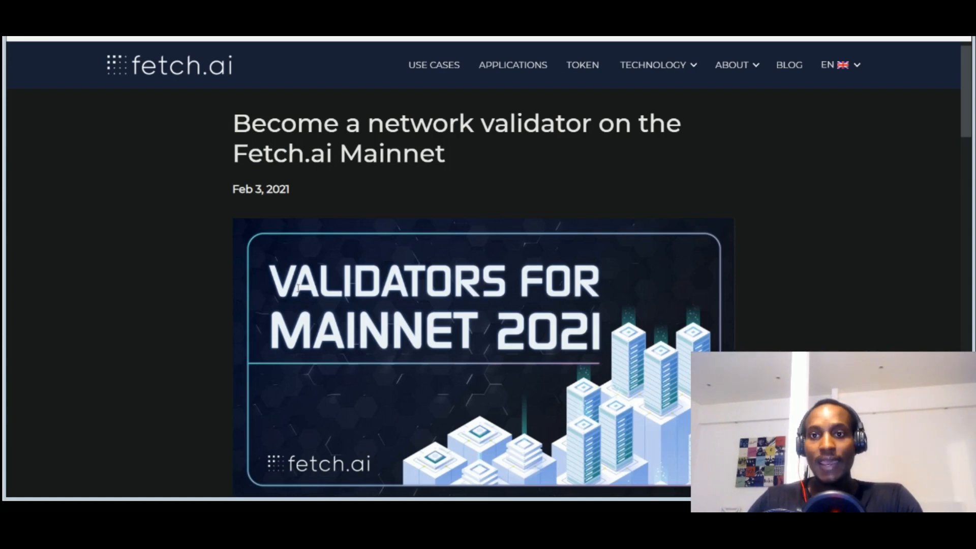
{"action": "mouse_move", "coordinate": [636, 79]}
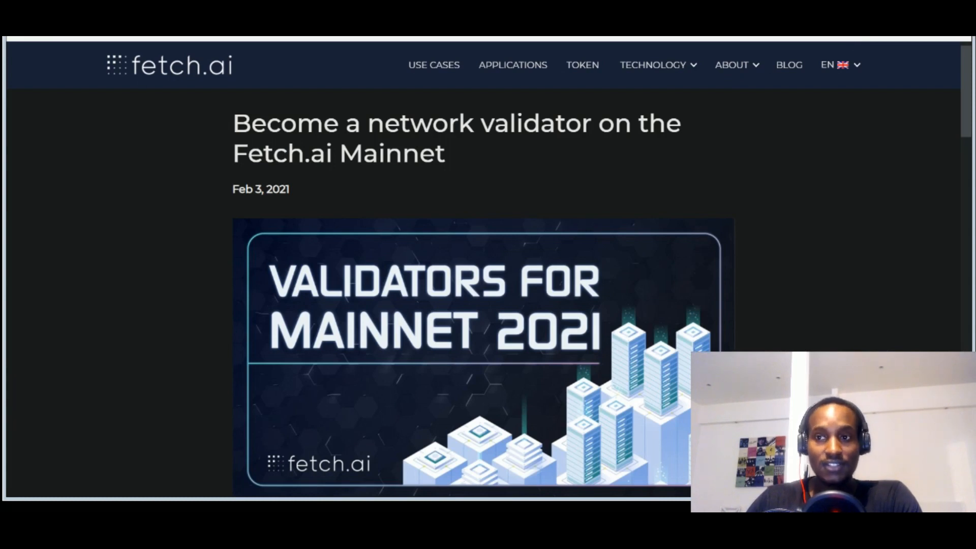
{"action": "mouse_move", "coordinate": [770, 99]}
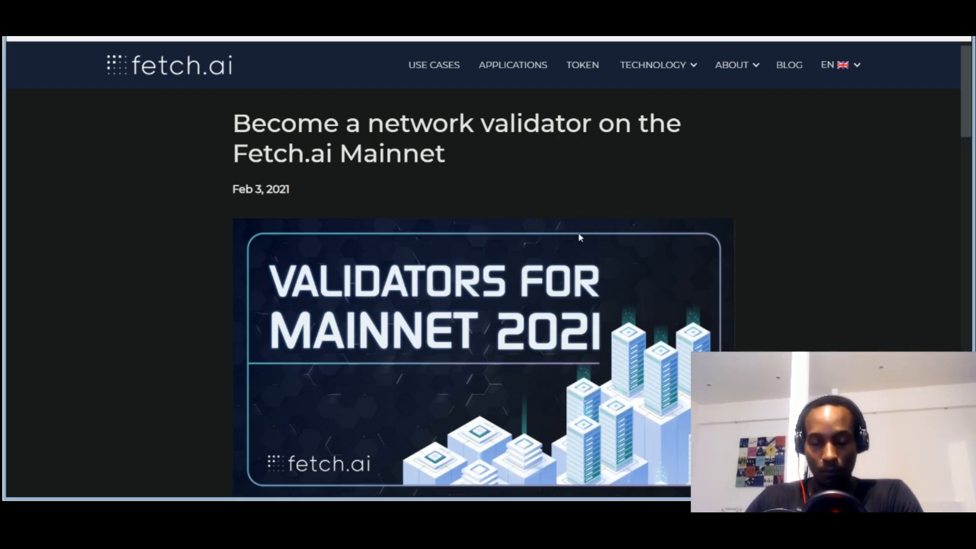
{"action": "mouse_move", "coordinate": [567, 245]}
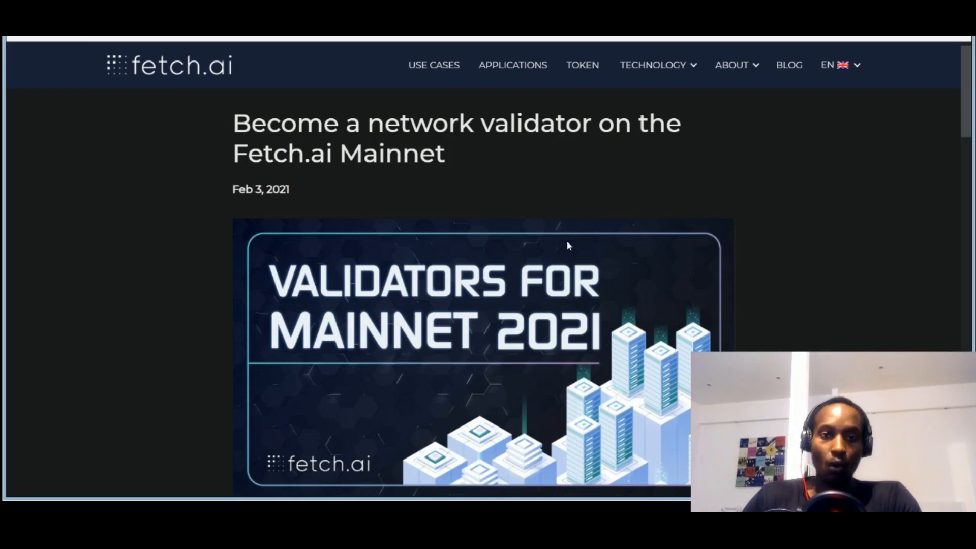
{"action": "mouse_move", "coordinate": [173, 106]}
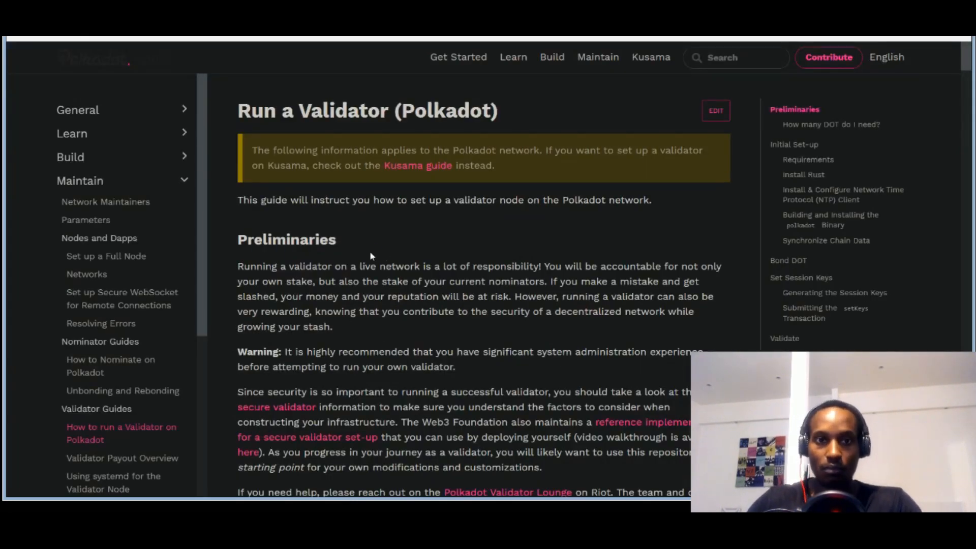
Scroll the Run a Validator (Polkadot) guide down into its Requirements section
{"action": "scroll", "scroll_direction": "down", "scroll_amount": 3}
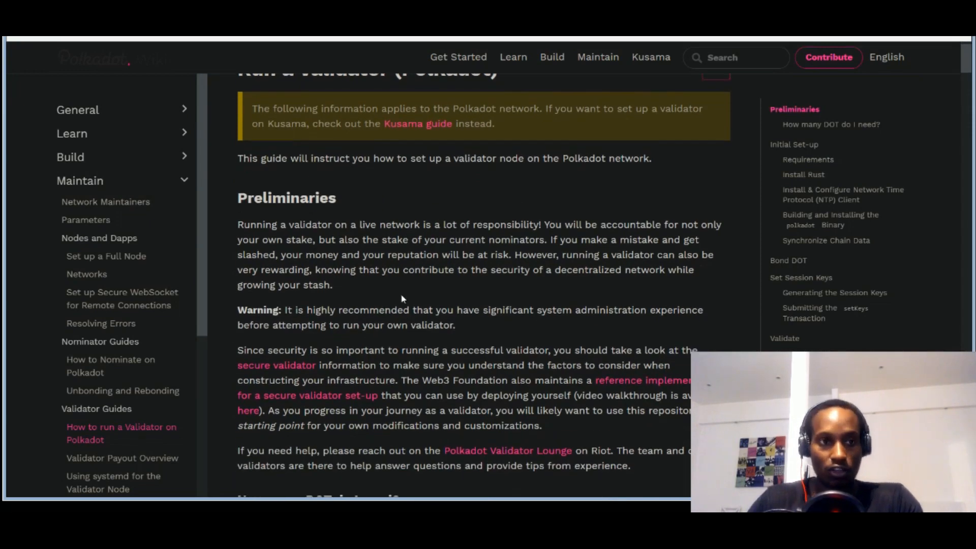
{"action": "scroll", "scroll_direction": "down", "scroll_amount": 3}
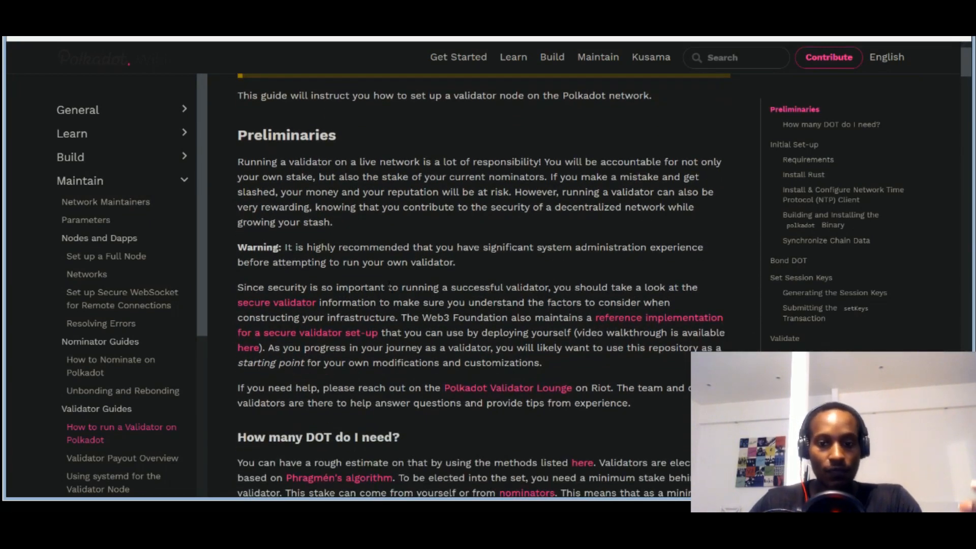
{"action": "scroll", "scroll_direction": "up", "scroll_amount": 3}
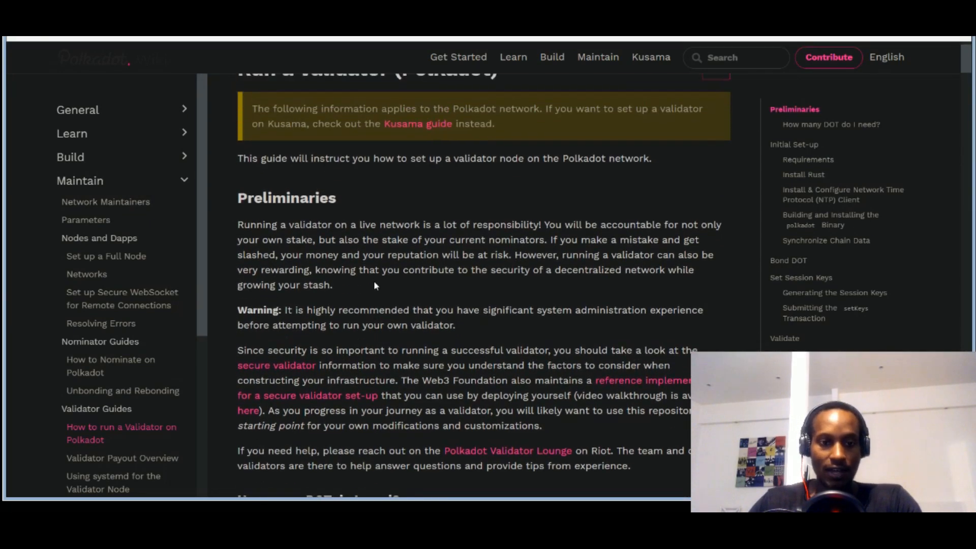
{"action": "scroll", "scroll_direction": "down", "scroll_amount": 3}
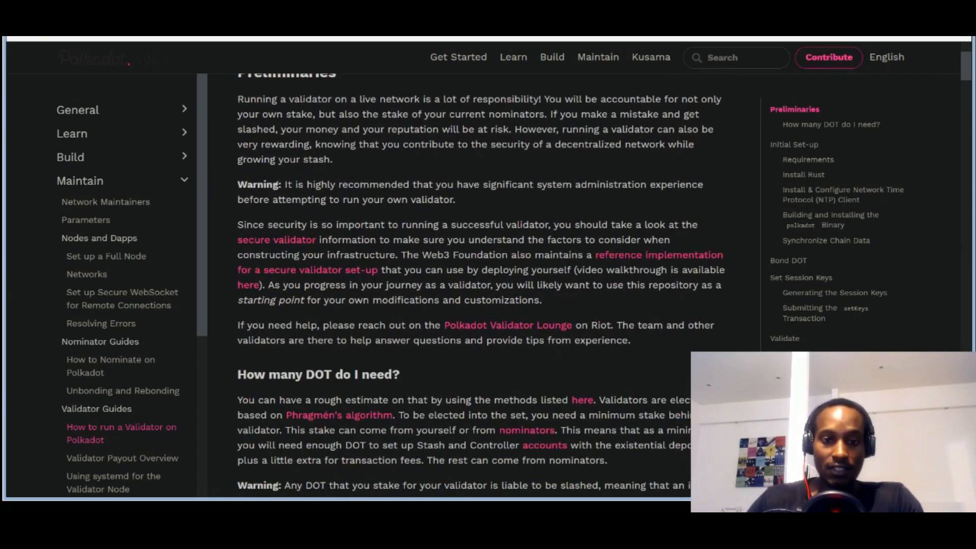
{"action": "scroll", "scroll_direction": "down", "scroll_amount": 3}
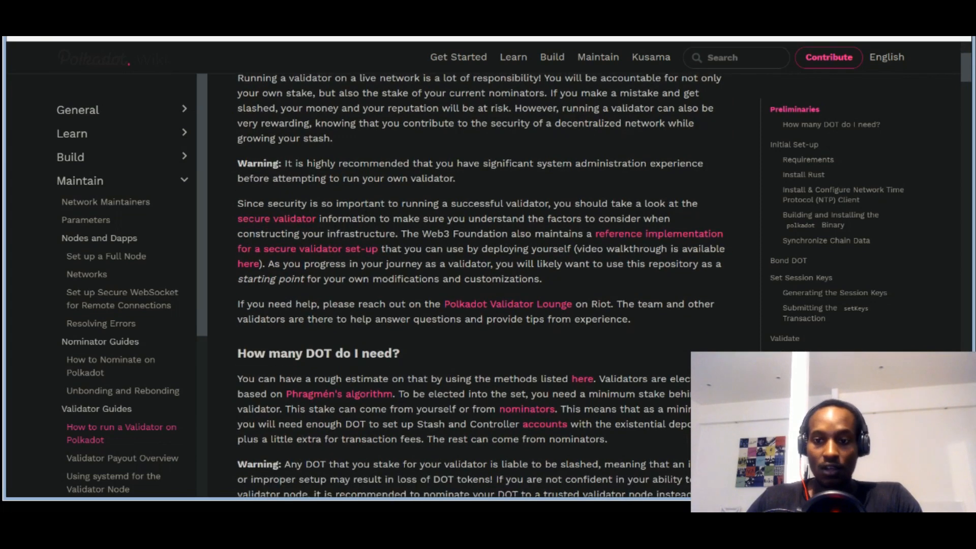
{"action": "scroll", "scroll_direction": "down", "scroll_amount": 3}
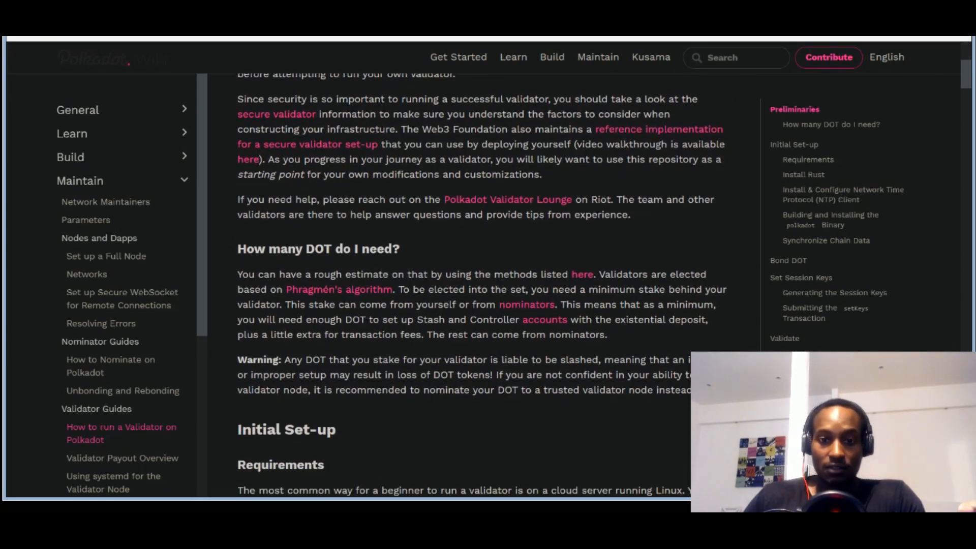
{"action": "mouse_move", "coordinate": [510, 246]}
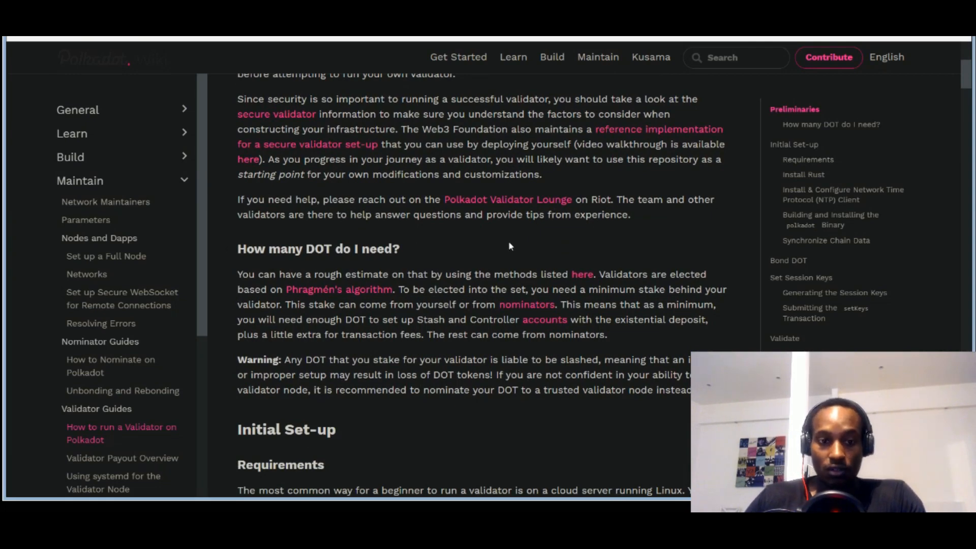
Continue to the Standard Hardware list for CPU, storage and memory and the Rust install steps
{"action": "scroll", "scroll_direction": "down", "scroll_amount": 3}
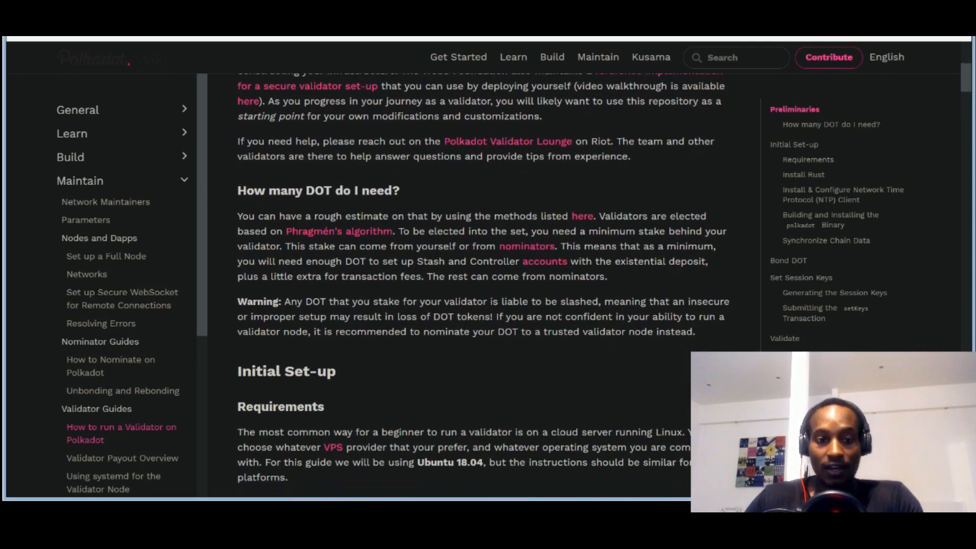
{"action": "scroll", "scroll_direction": "down", "scroll_amount": 3}
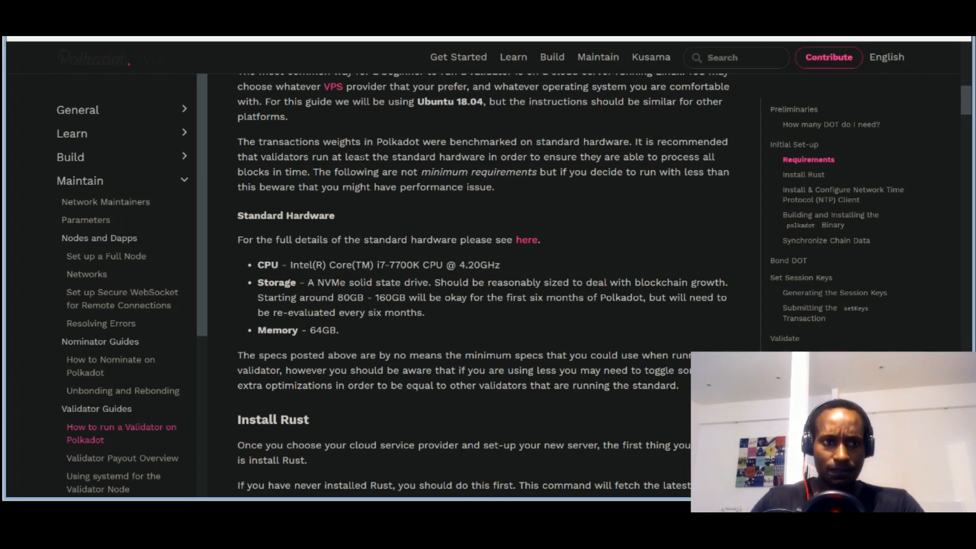
{"action": "scroll", "scroll_direction": "down", "scroll_amount": 3}
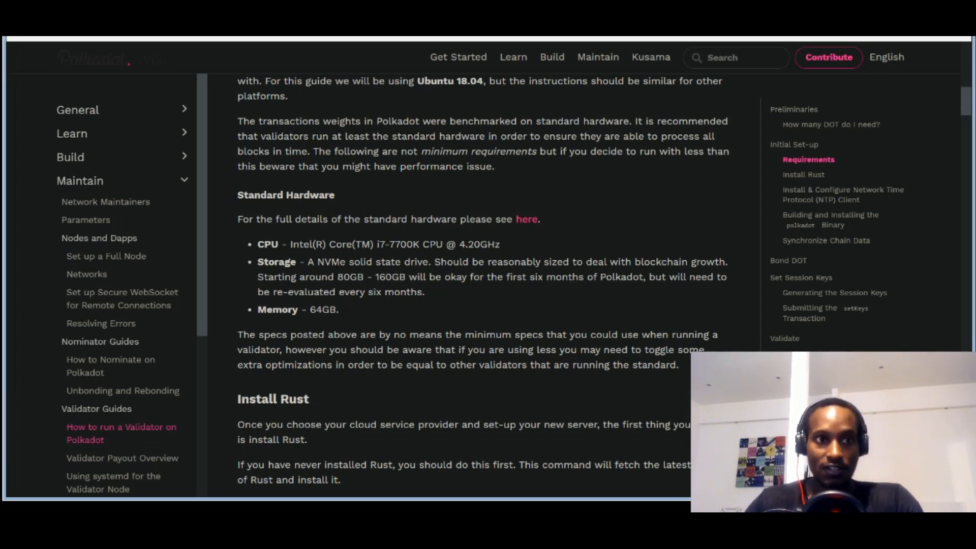
{"action": "scroll", "scroll_direction": "down", "scroll_amount": 3}
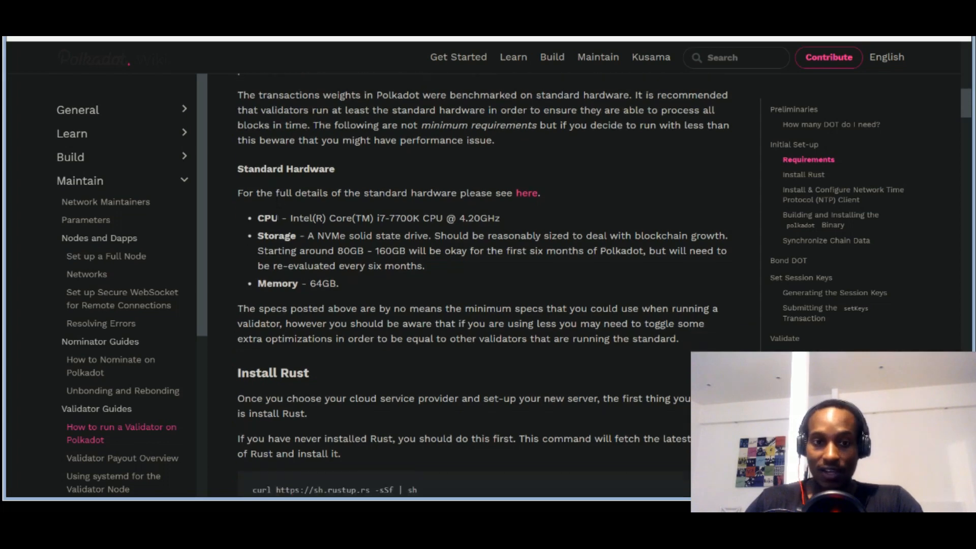
{"action": "scroll", "scroll_direction": "down", "scroll_amount": 3}
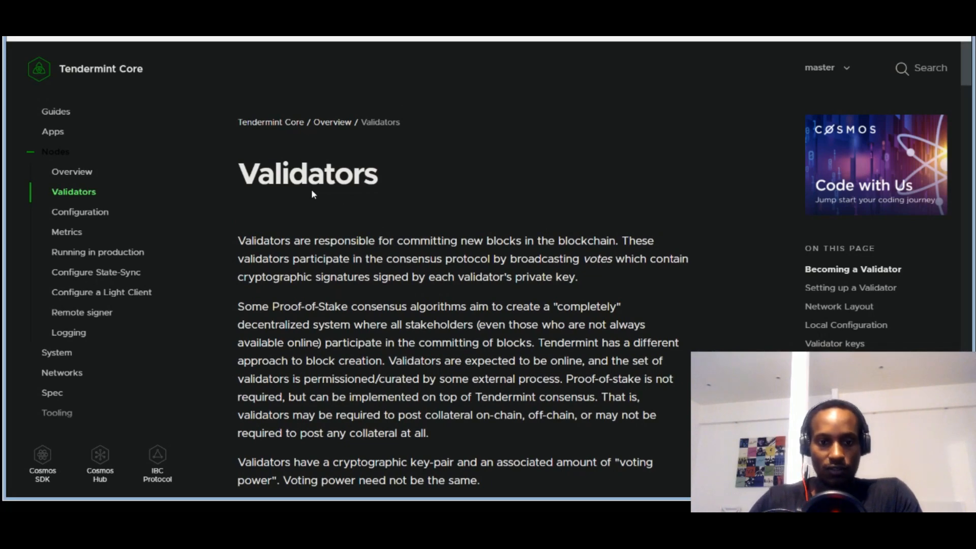
Scroll the Tendermint Validators page down to the sentry-node Network Layout
{"action": "scroll", "scroll_direction": "down", "scroll_amount": 3}
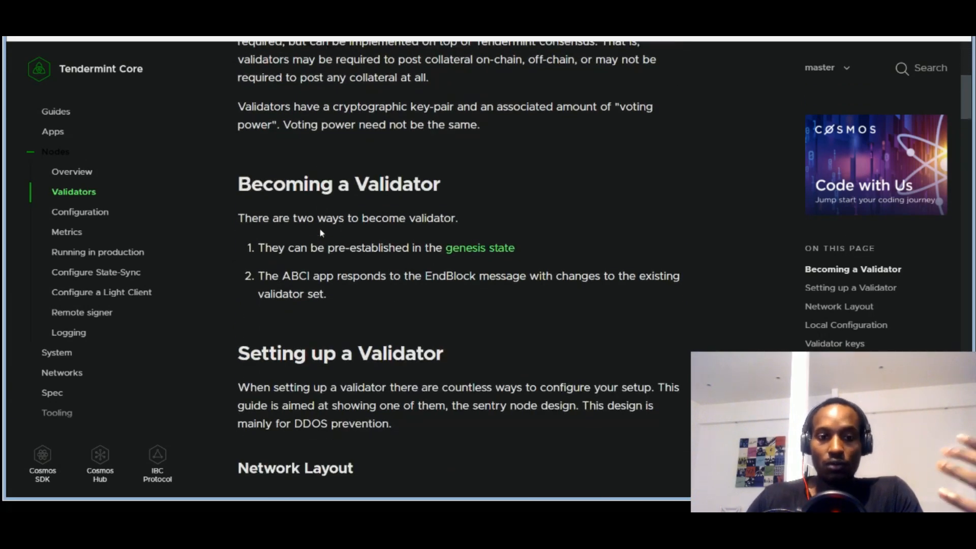
{"action": "scroll", "scroll_direction": "down", "scroll_amount": 3}
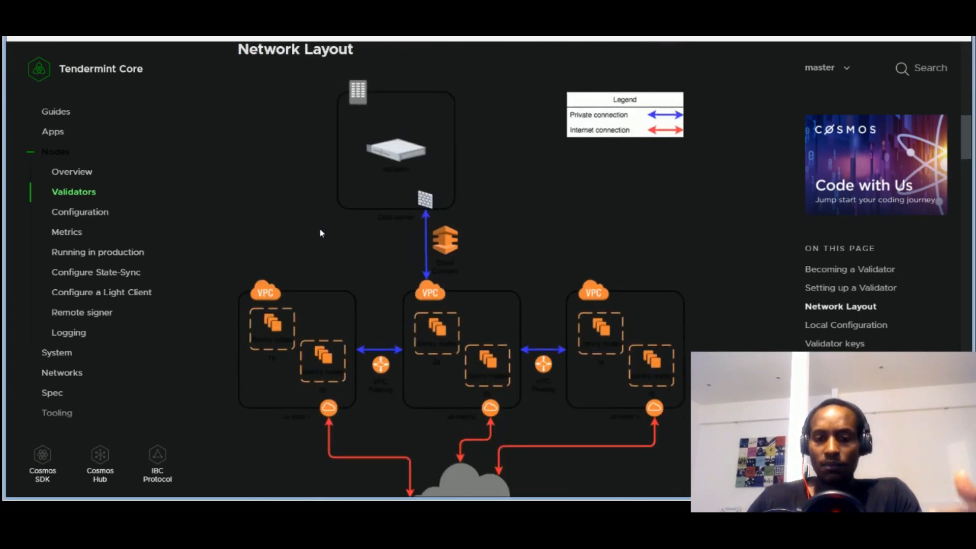
{"action": "scroll", "scroll_direction": "down", "scroll_amount": 3}
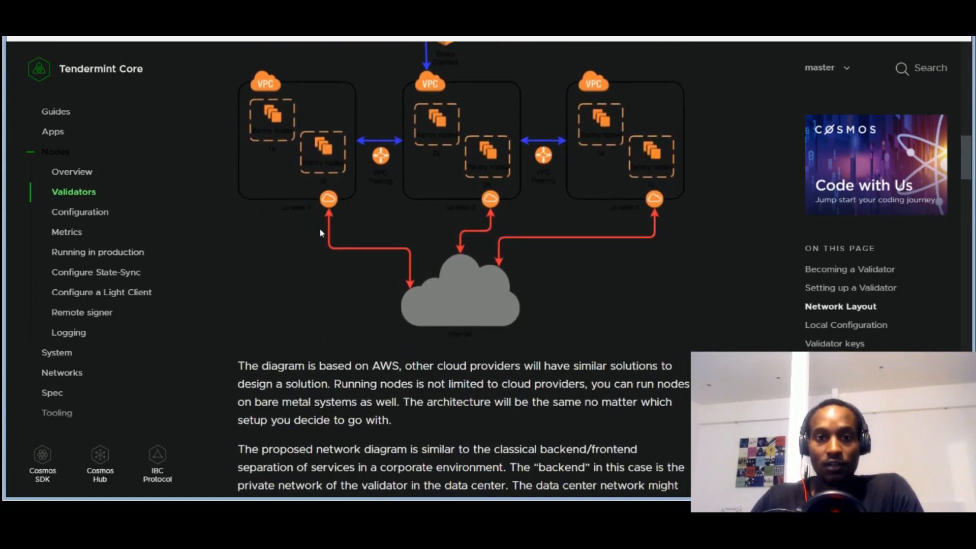
{"action": "scroll", "scroll_direction": "down", "scroll_amount": 3}
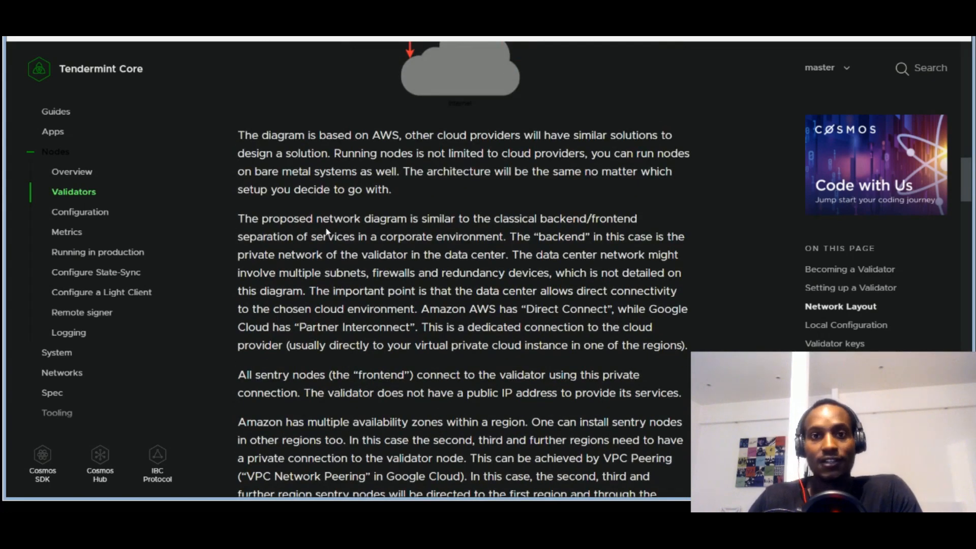
Continue past the network layout to the Local Configuration diagram of sentry nodes
{"action": "scroll", "scroll_direction": "down", "scroll_amount": 3}
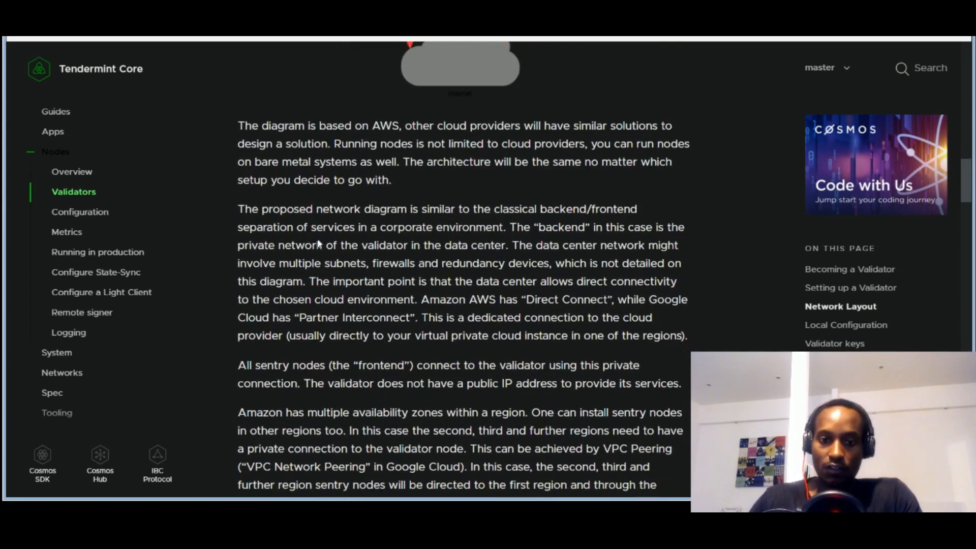
{"action": "scroll", "scroll_direction": "down", "scroll_amount": 3}
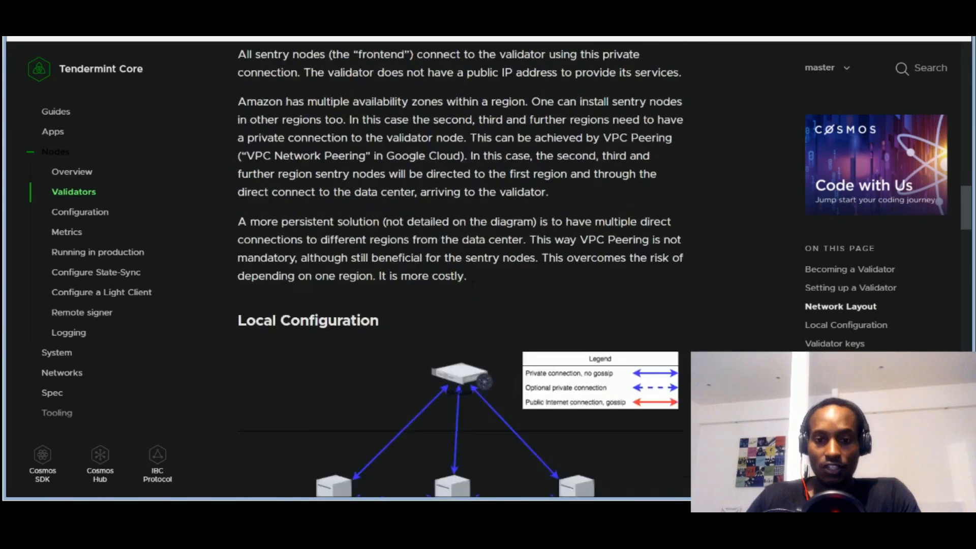
{"action": "scroll", "scroll_direction": "down", "scroll_amount": 3}
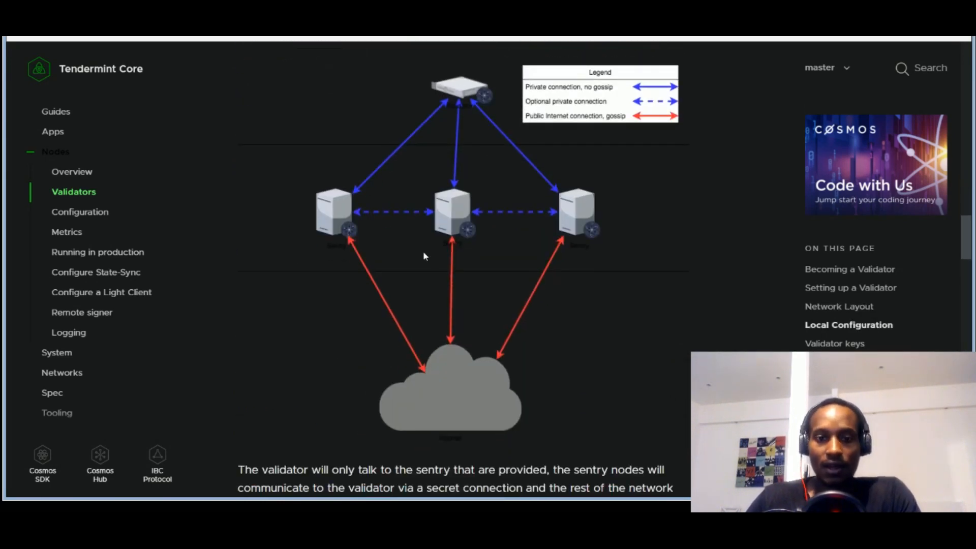
{"action": "scroll", "scroll_direction": "down", "scroll_amount": 3}
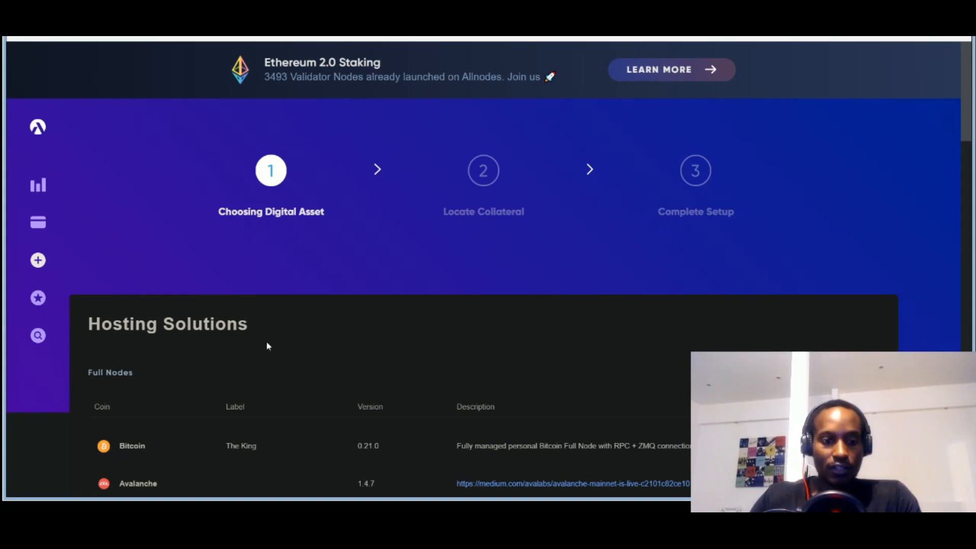
Scroll the Allnodes Hosting Solutions page to the Masternodes & Validator Nodes pricing table
{"action": "scroll", "scroll_direction": "down", "scroll_amount": 3}
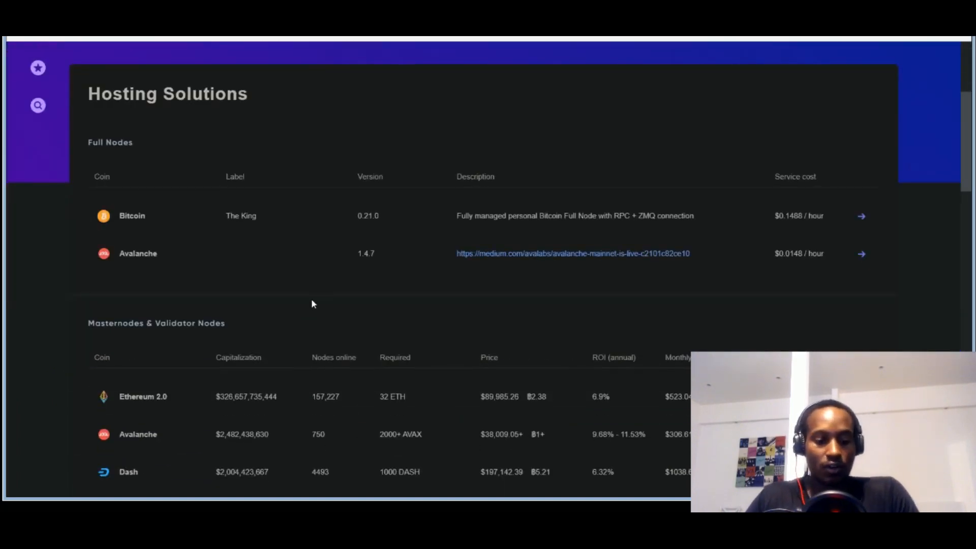
{"action": "scroll", "scroll_direction": "down", "scroll_amount": 3}
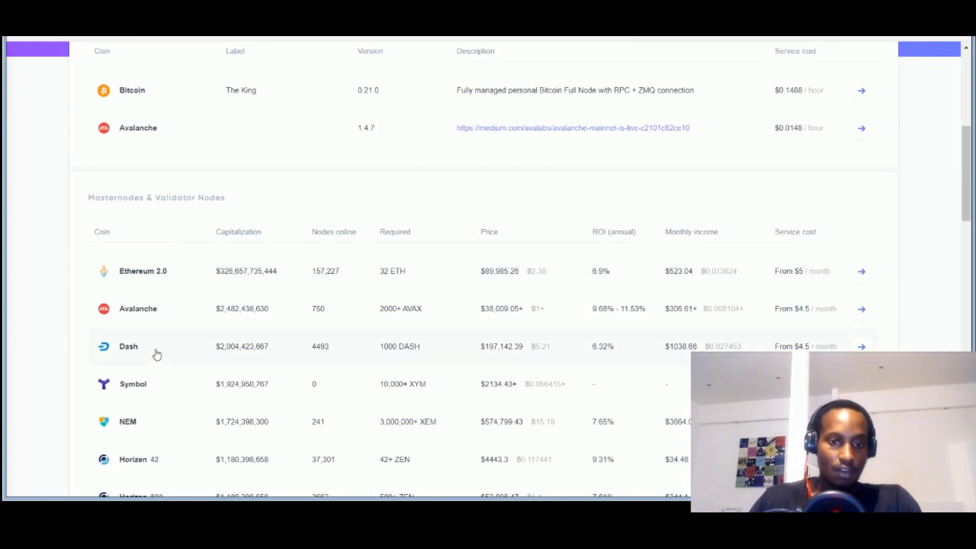
{"action": "mouse_move", "coordinate": [176, 340]}
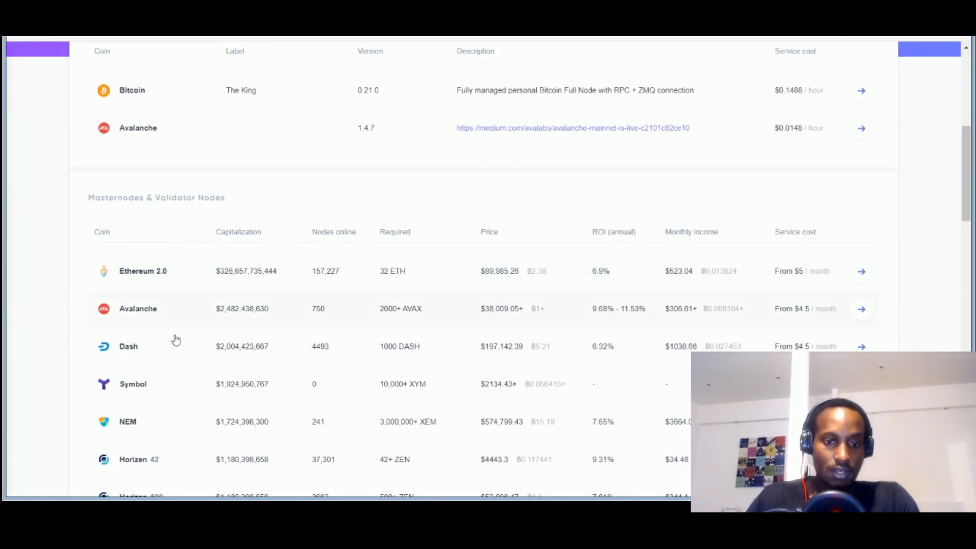
{"action": "scroll", "scroll_direction": "down", "scroll_amount": 3}
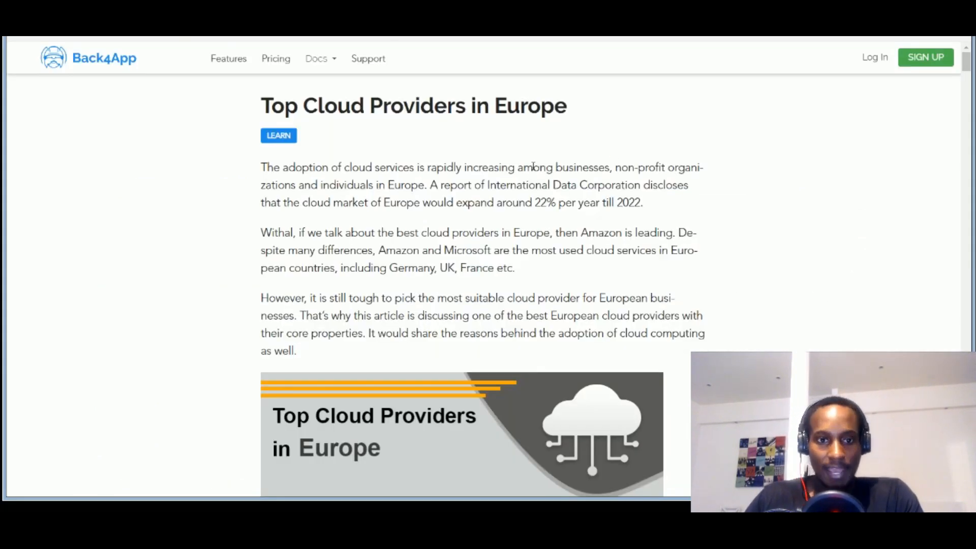
{"action": "scroll", "scroll_direction": "down", "scroll_amount": 3}
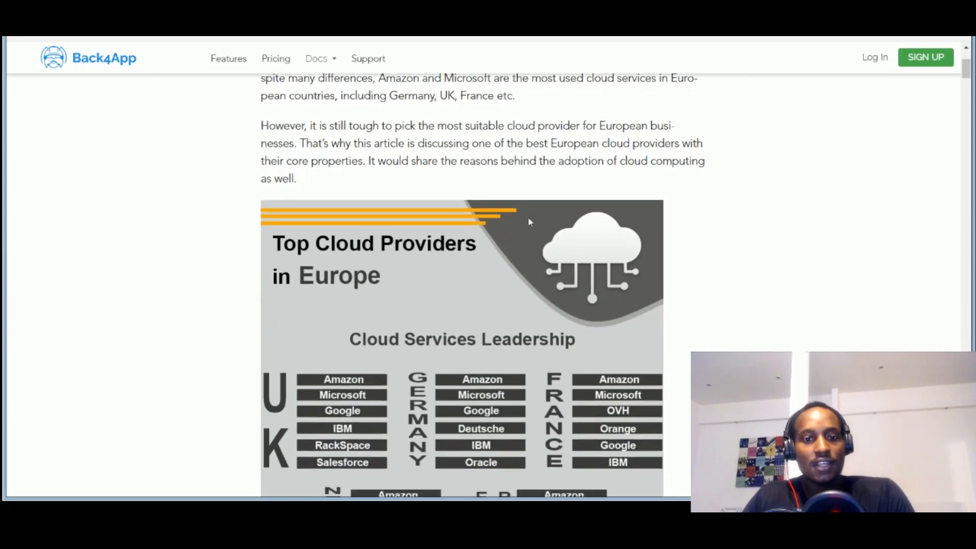
{"action": "scroll", "scroll_direction": "down", "scroll_amount": 3}
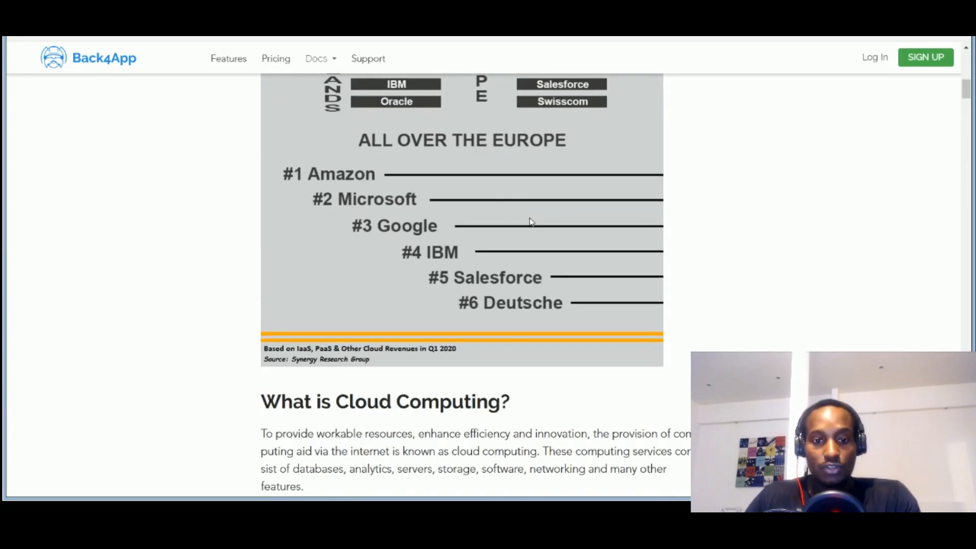
{"action": "scroll", "scroll_direction": "down", "scroll_amount": 3}
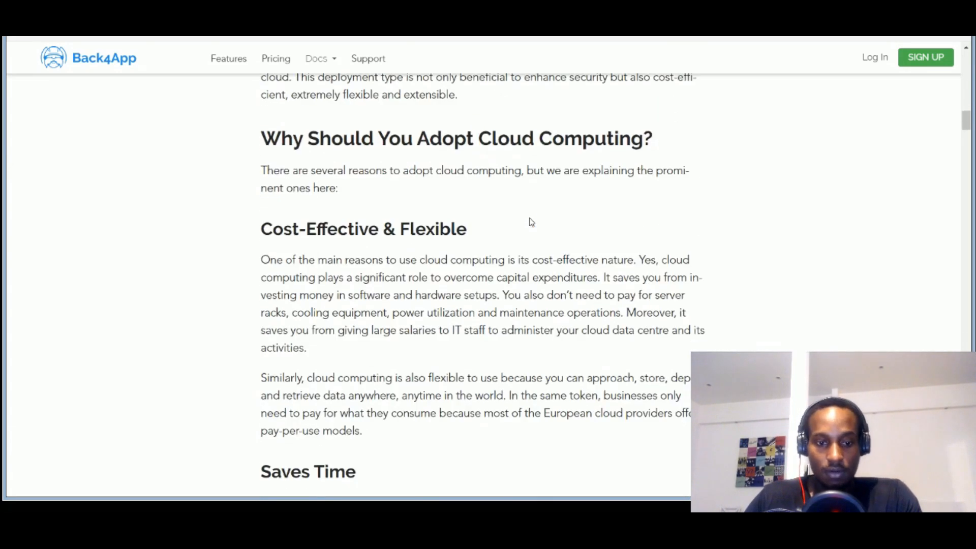
{"action": "scroll", "scroll_direction": "down", "scroll_amount": 3}
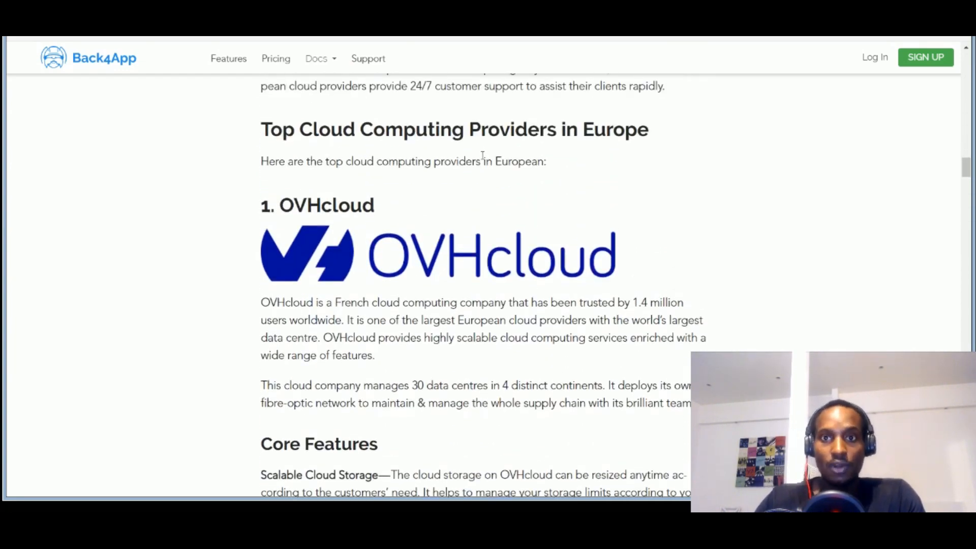
{"action": "scroll", "scroll_direction": "down", "scroll_amount": 3}
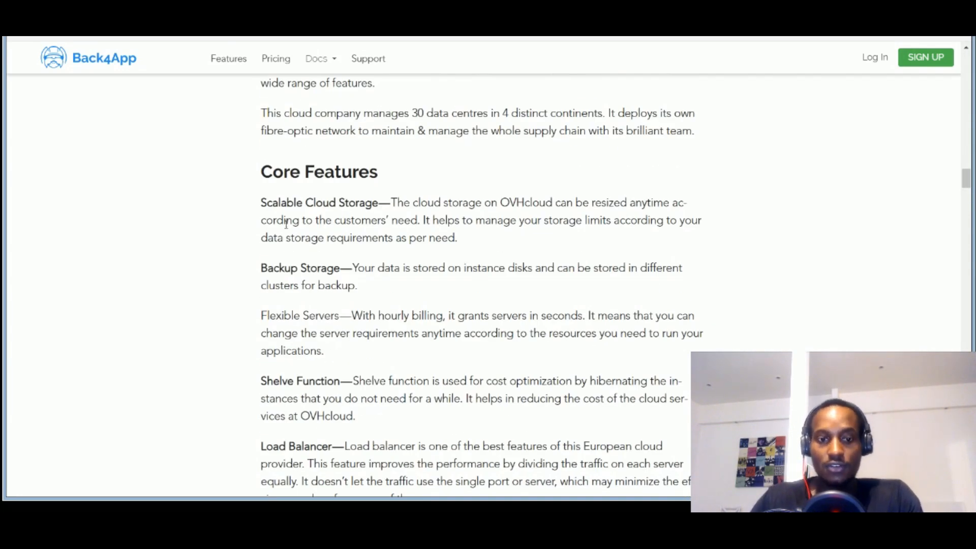
{"action": "scroll", "scroll_direction": "down", "scroll_amount": 3}
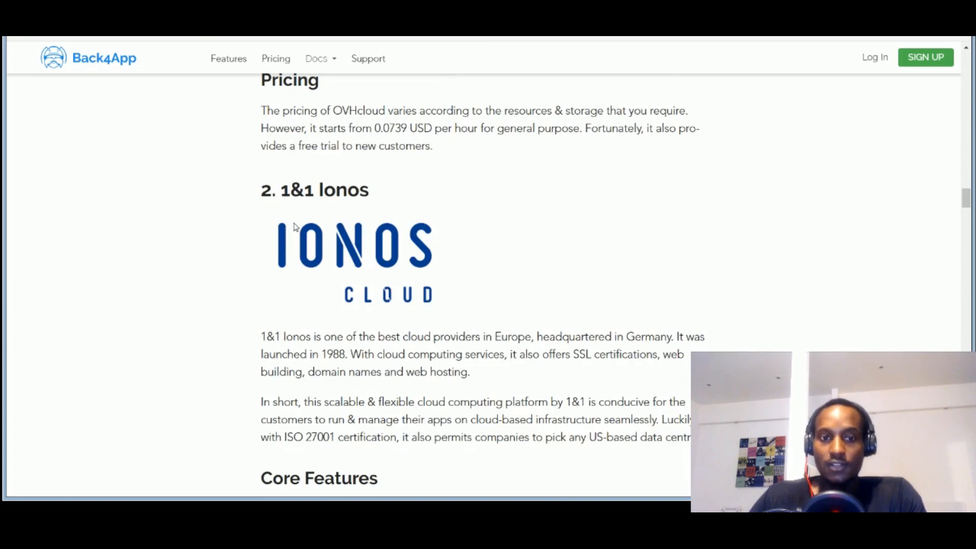
{"action": "scroll", "scroll_direction": "down", "scroll_amount": 3}
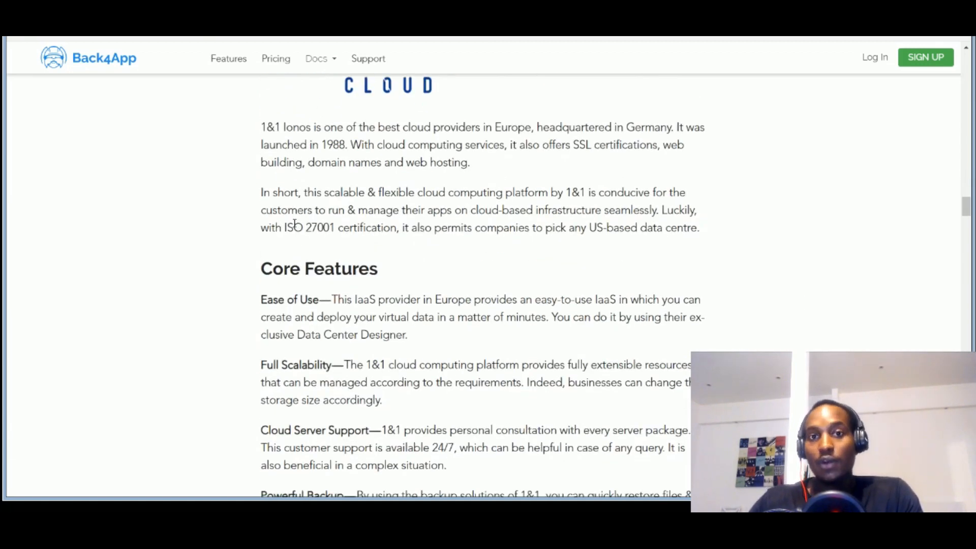
{"action": "scroll", "scroll_direction": "down", "scroll_amount": 3}
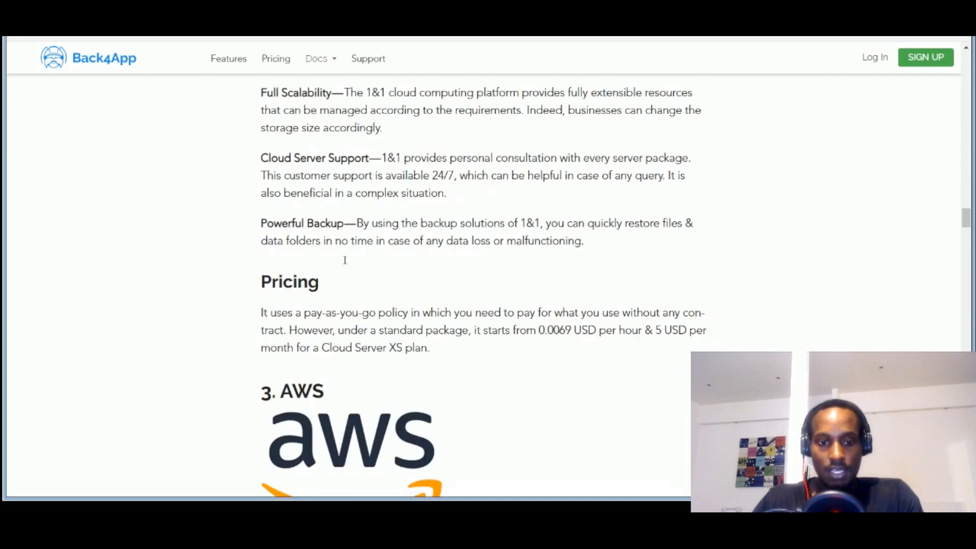
{"action": "scroll", "scroll_direction": "down", "scroll_amount": 3}
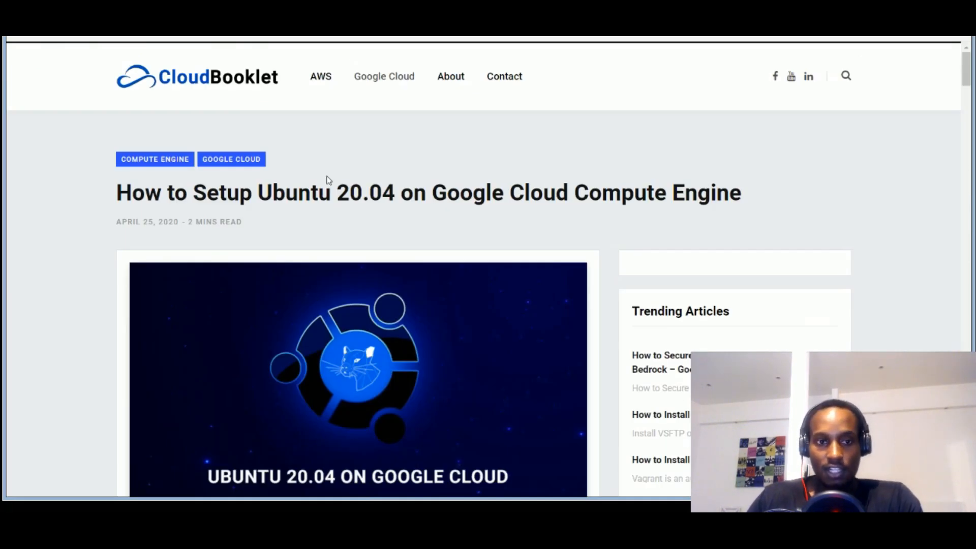
{"action": "scroll", "scroll_direction": "down", "scroll_amount": 3}
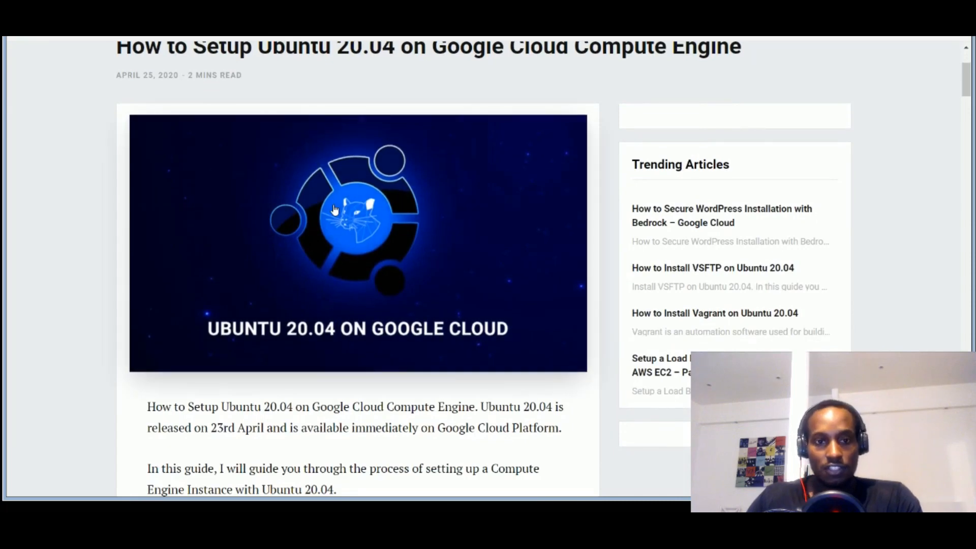
{"action": "scroll", "scroll_direction": "down", "scroll_amount": 3}
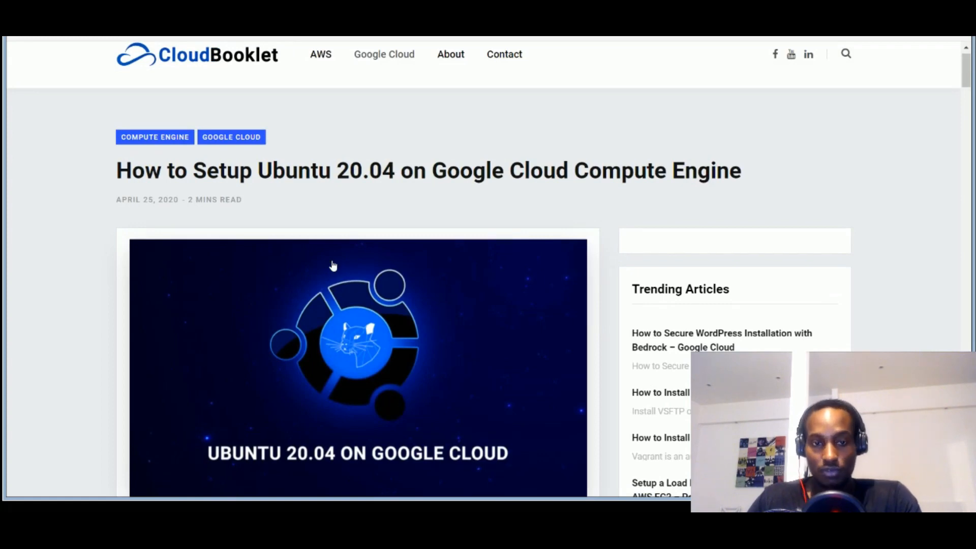
{"action": "scroll", "scroll_direction": "down", "scroll_amount": 3}
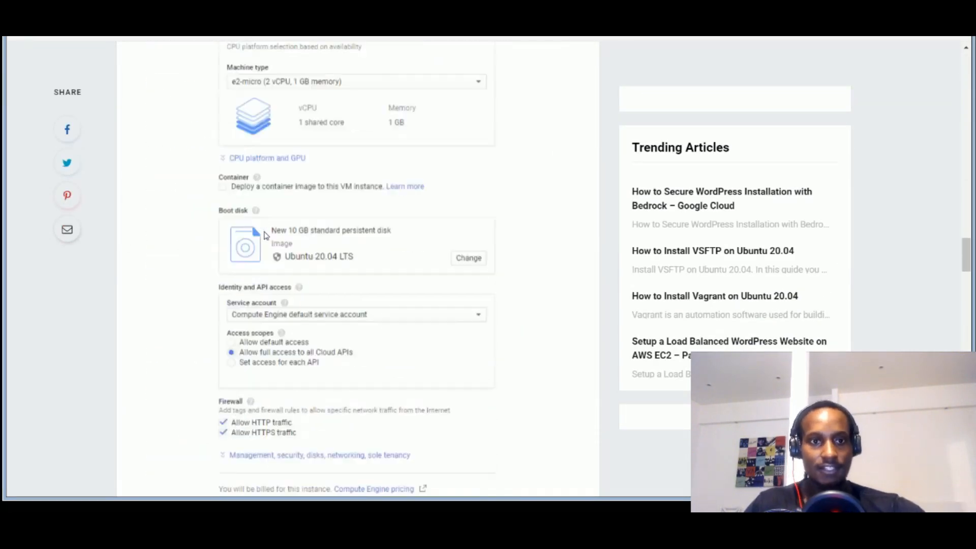
{"action": "scroll", "scroll_direction": "down", "scroll_amount": 3}
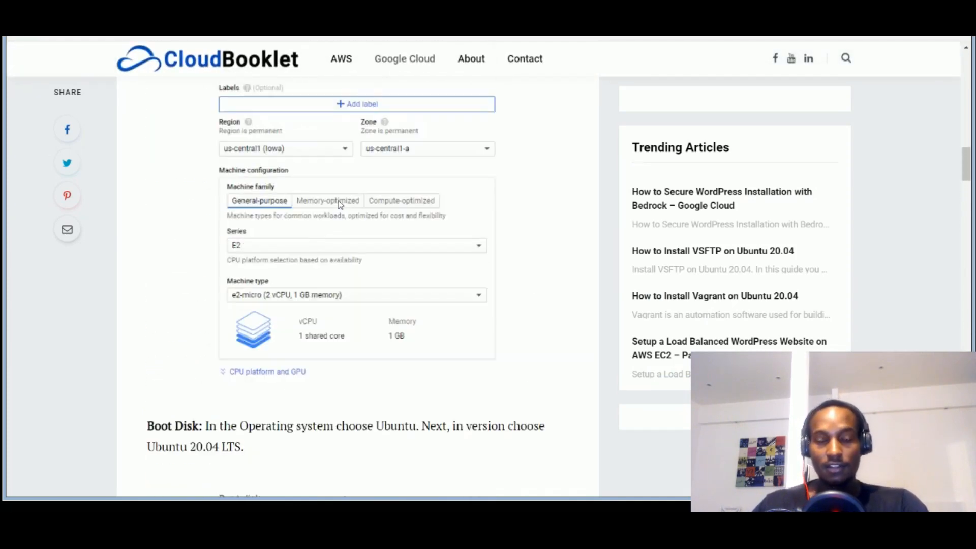
{"action": "scroll", "scroll_direction": "up", "scroll_amount": 3}
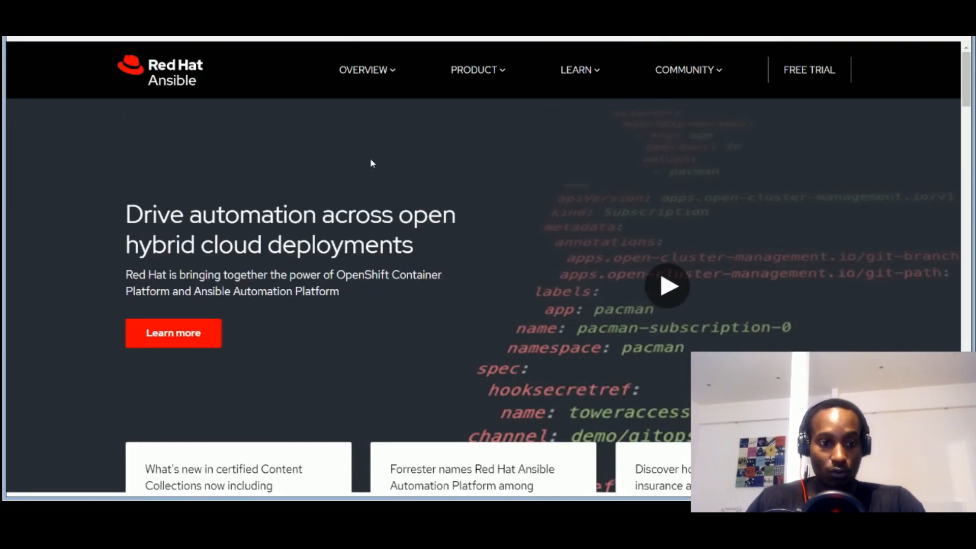
{"action": "scroll", "scroll_direction": "down", "scroll_amount": 3}
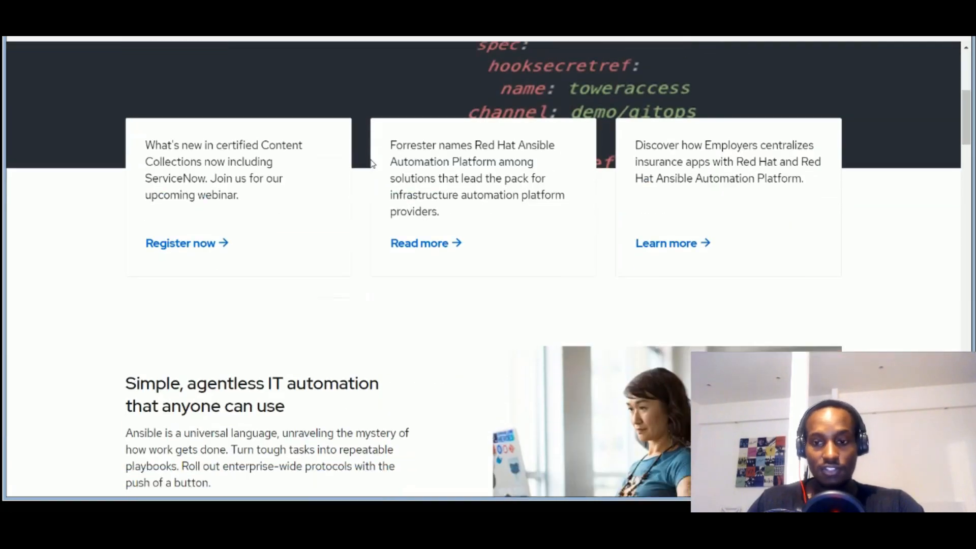
{"action": "scroll", "scroll_direction": "down", "scroll_amount": 3}
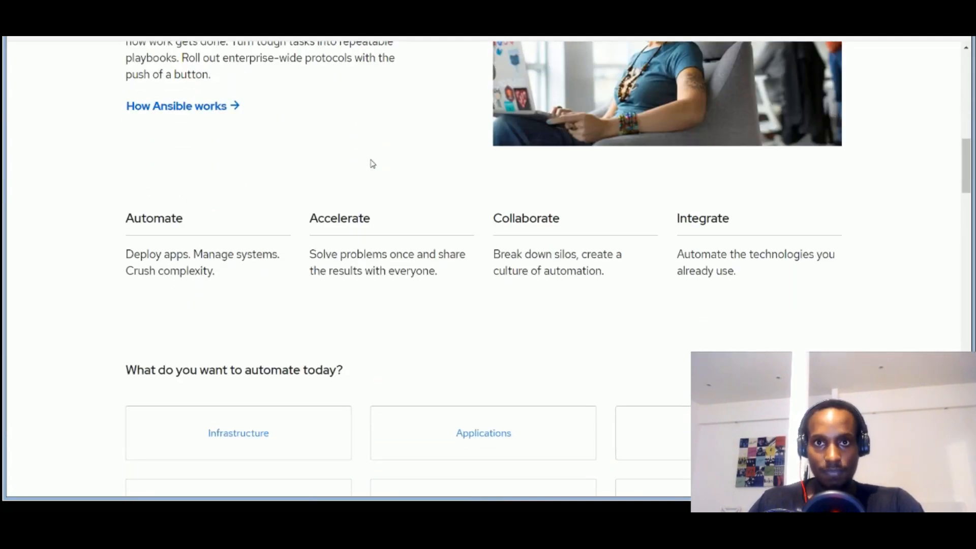
{"action": "mouse_move", "coordinate": [315, 166]}
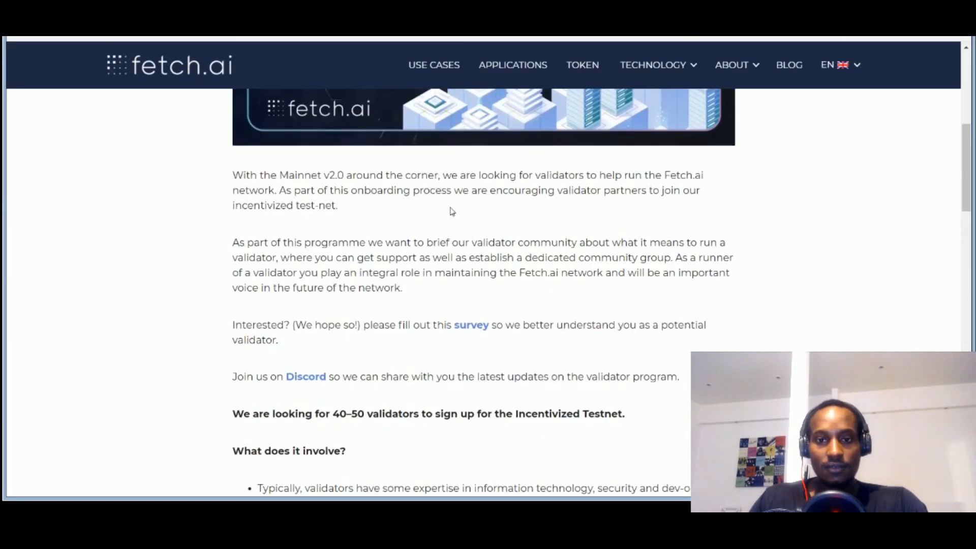
{"action": "scroll", "scroll_direction": "up", "scroll_amount": 3}
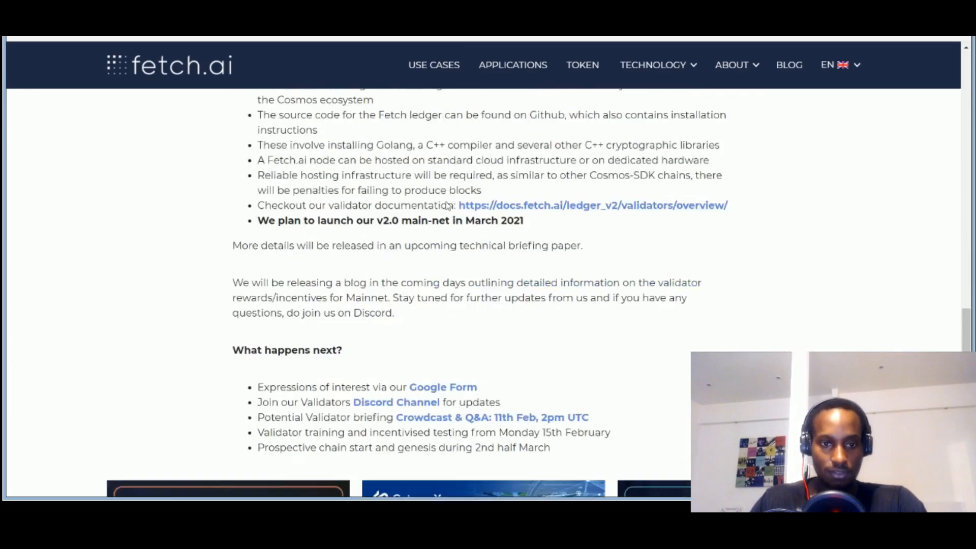
{"action": "scroll", "scroll_direction": "down", "scroll_amount": 3}
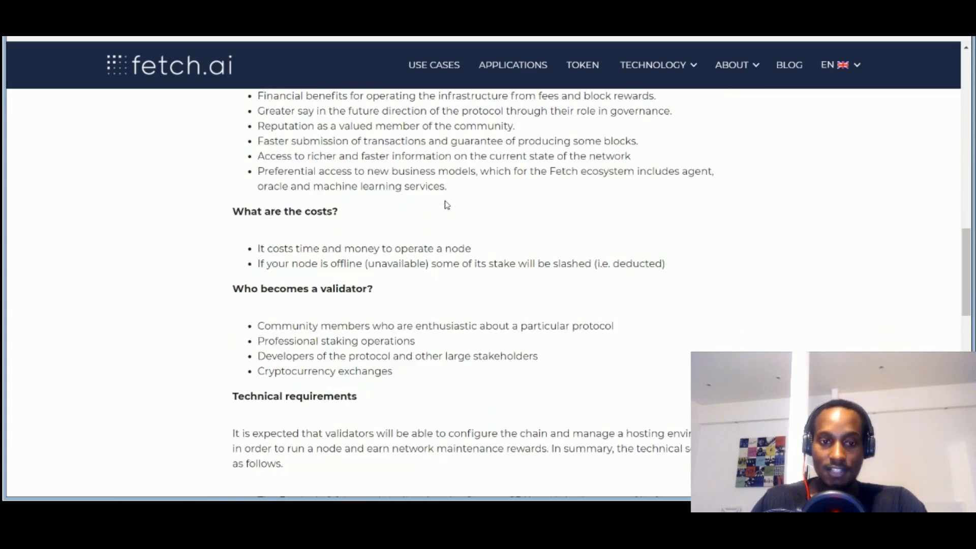
{"action": "scroll", "scroll_direction": "down", "scroll_amount": 3}
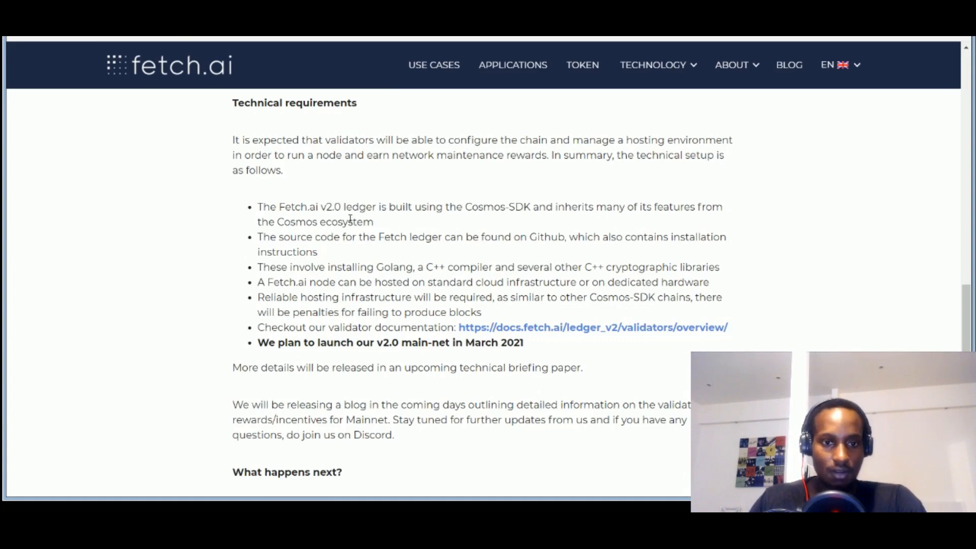
{"action": "mouse_move", "coordinate": [415, 226]}
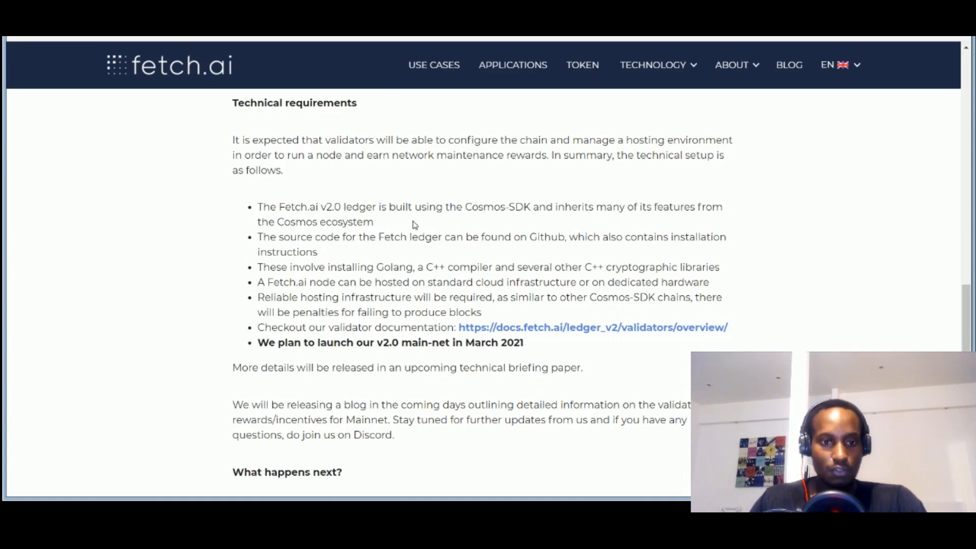
{"action": "mouse_move", "coordinate": [446, 293]}
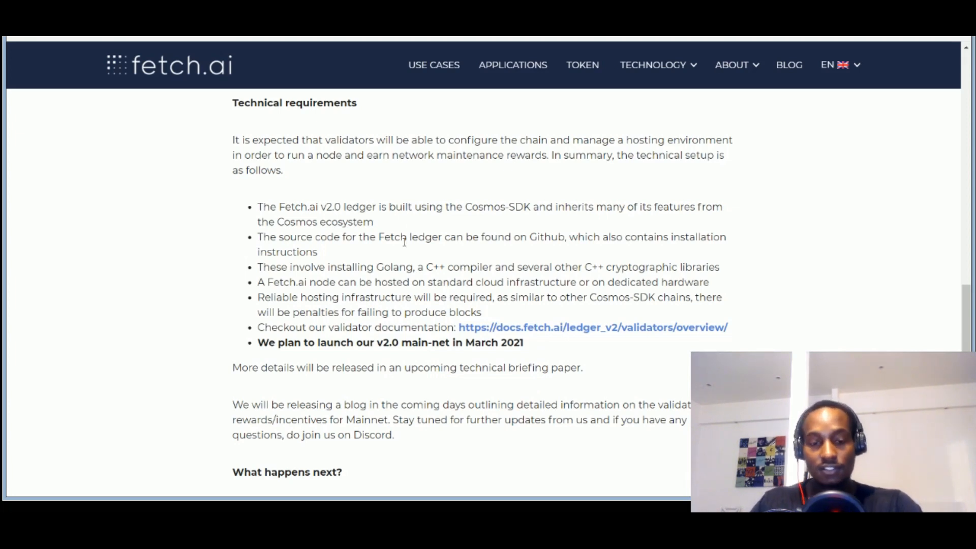
{"action": "scroll", "scroll_direction": "down", "scroll_amount": 3}
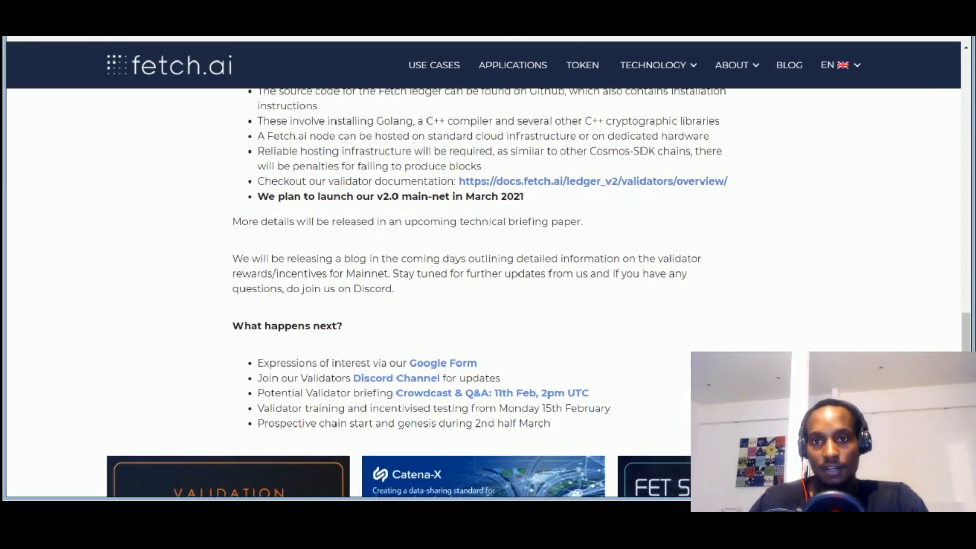
Open the Fetch.ai validator documentation and move down to the validator setup guide's create-validator command
{"action": "left_click", "coordinate": [592, 181]}
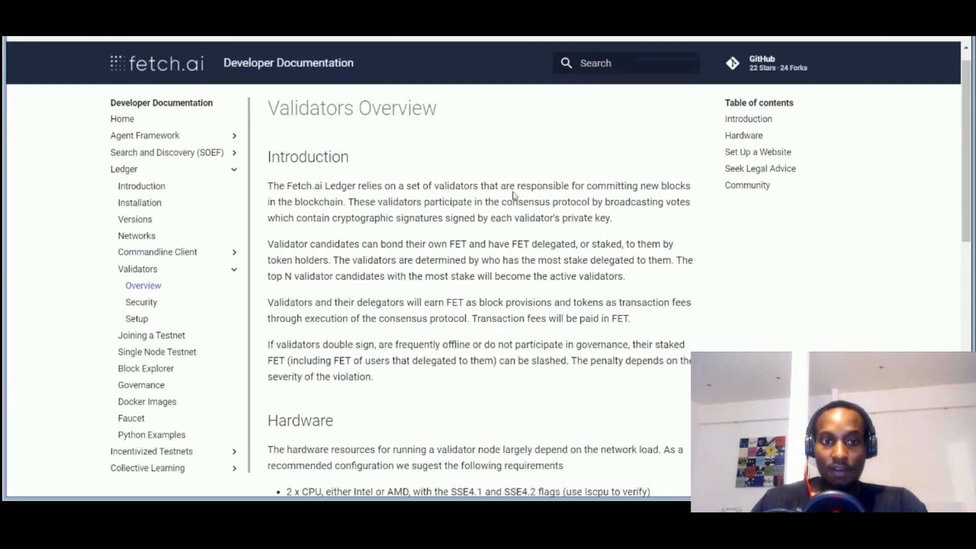
{"action": "scroll", "scroll_direction": "down", "scroll_amount": 3}
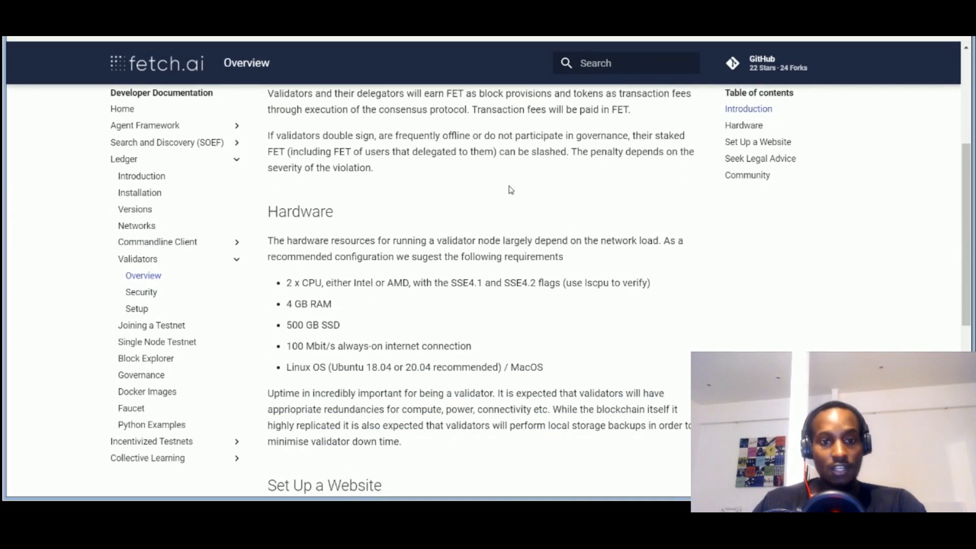
{"action": "scroll", "scroll_direction": "down", "scroll_amount": 3}
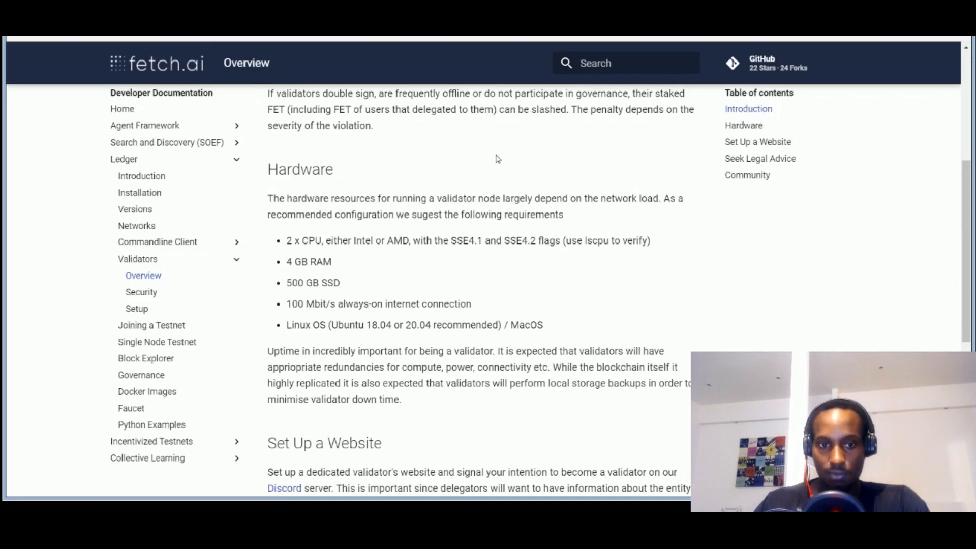
{"action": "scroll", "scroll_direction": "down", "scroll_amount": 3}
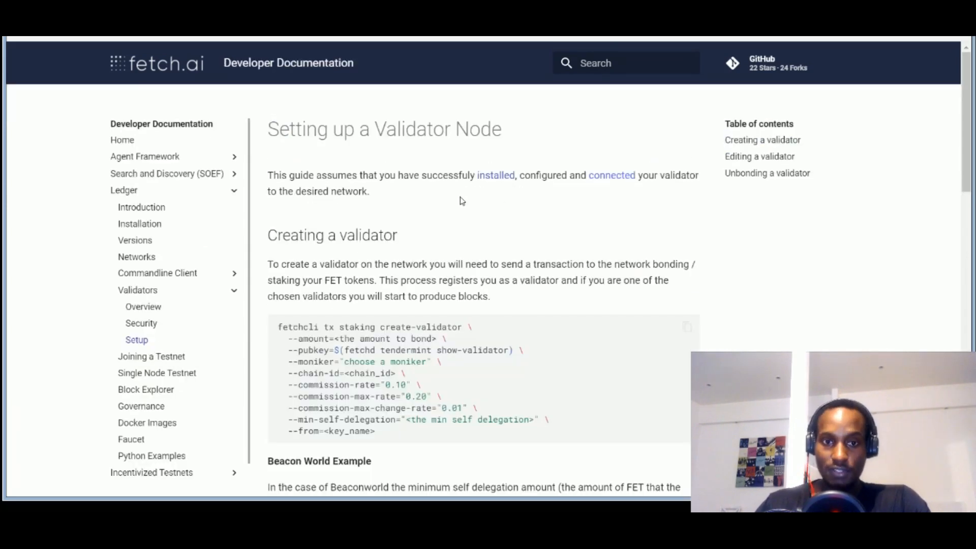
{"action": "mouse_move", "coordinate": [487, 208]}
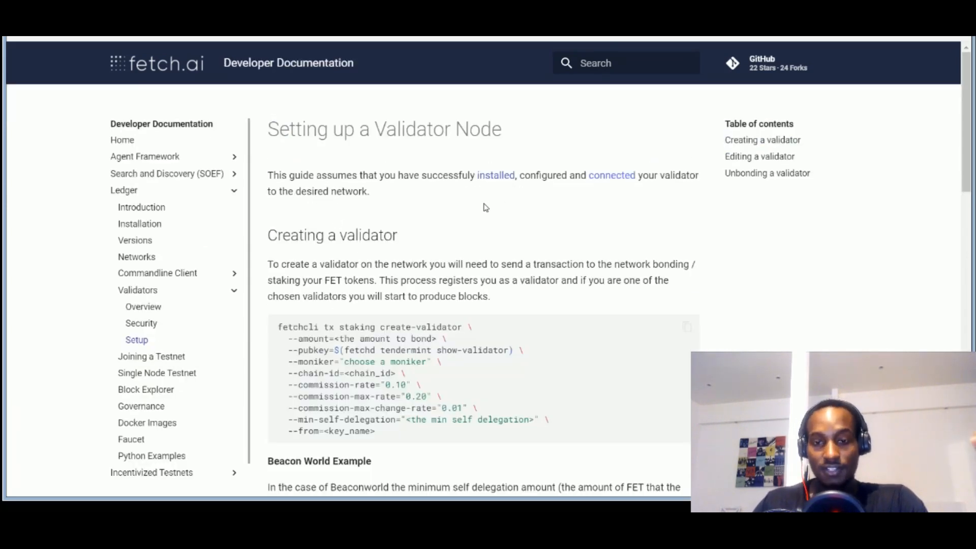
{"action": "mouse_move", "coordinate": [488, 207]}
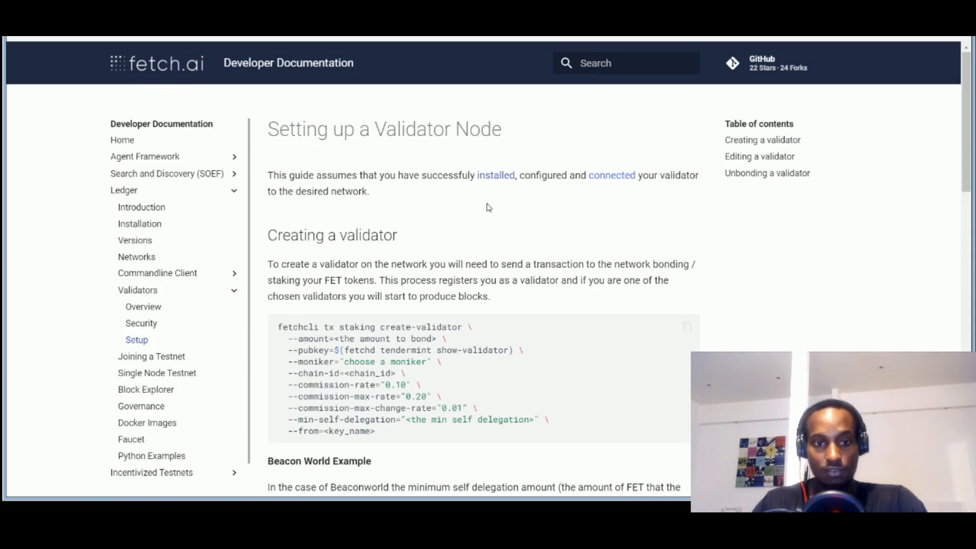
{"action": "mouse_move", "coordinate": [495, 176]}
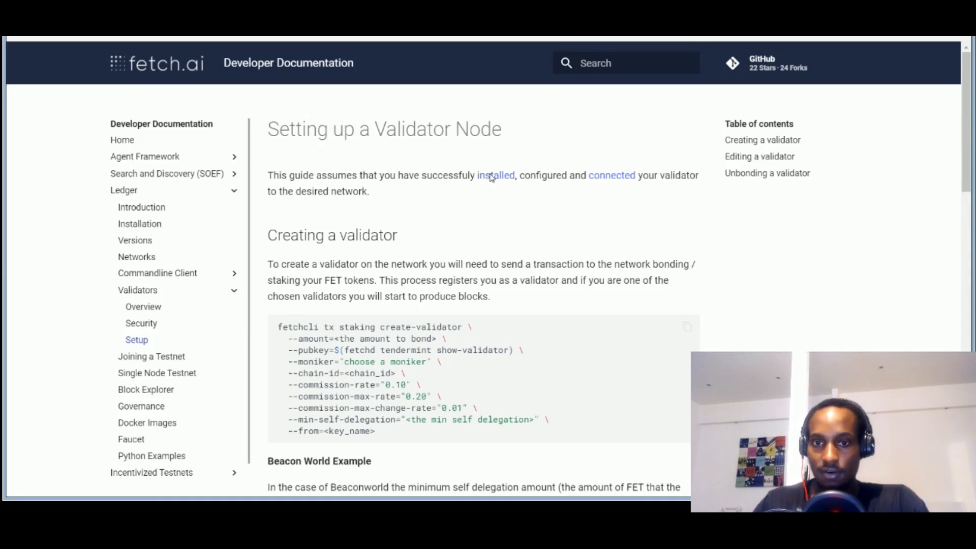
{"action": "mouse_move", "coordinate": [638, 198]}
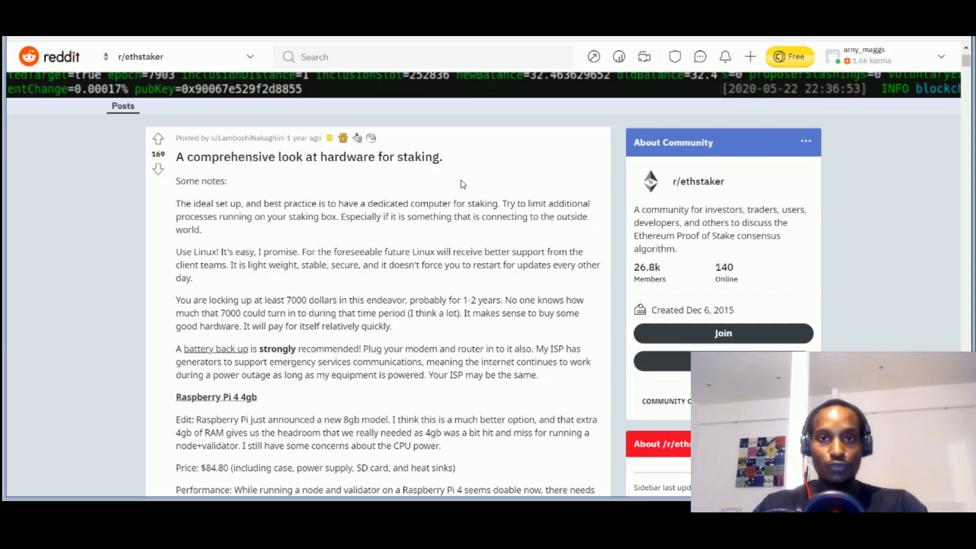
{"action": "mouse_move", "coordinate": [442, 173]}
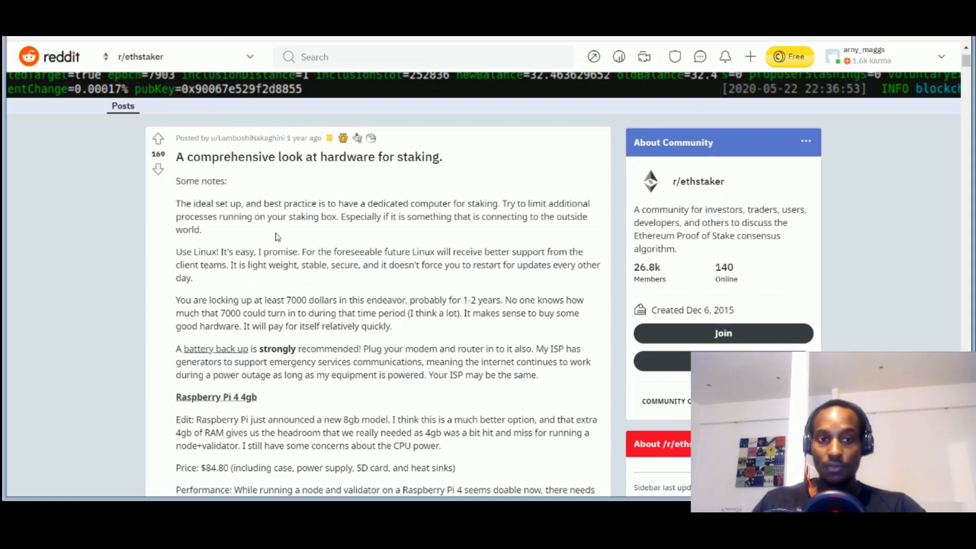
{"action": "scroll", "scroll_direction": "down", "scroll_amount": 3}
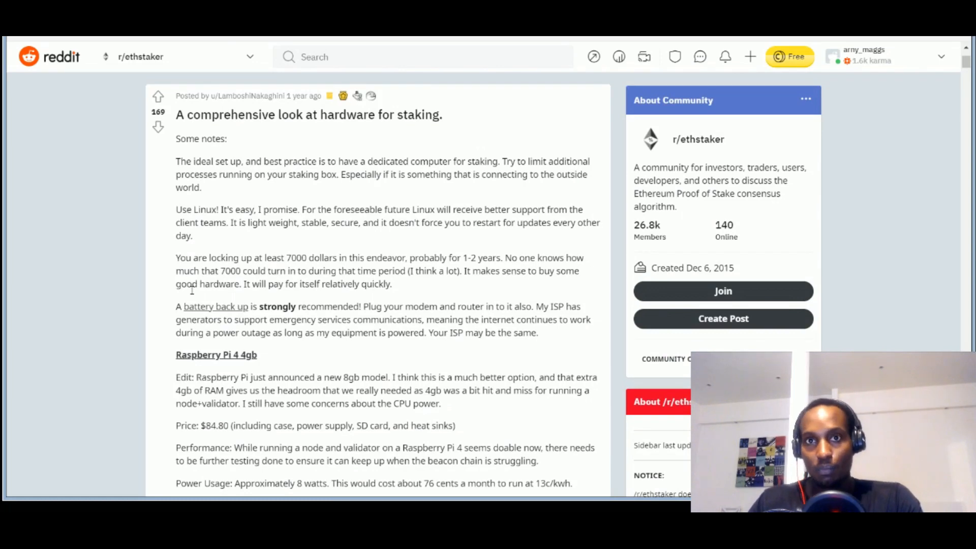
{"action": "scroll", "scroll_direction": "down", "scroll_amount": 3}
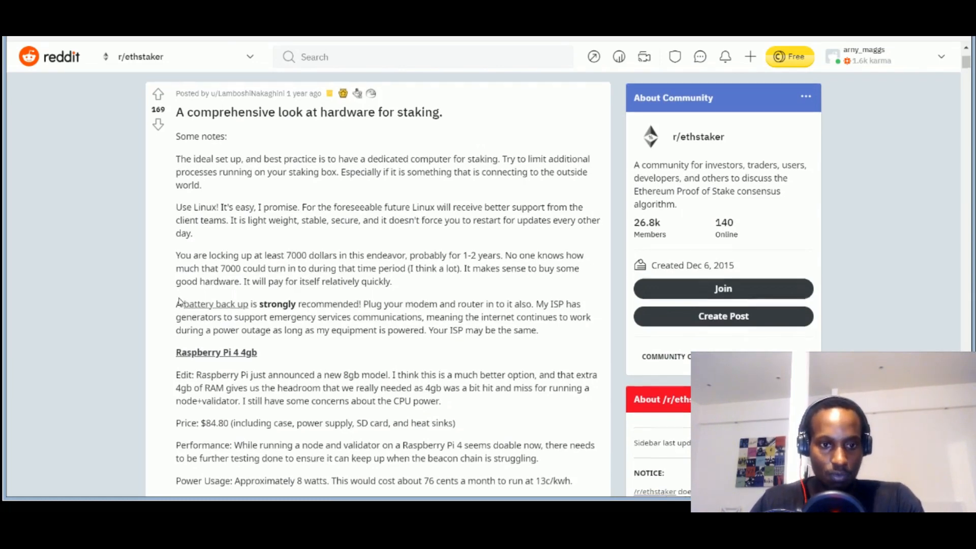
{"action": "scroll", "scroll_direction": "down", "scroll_amount": 3}
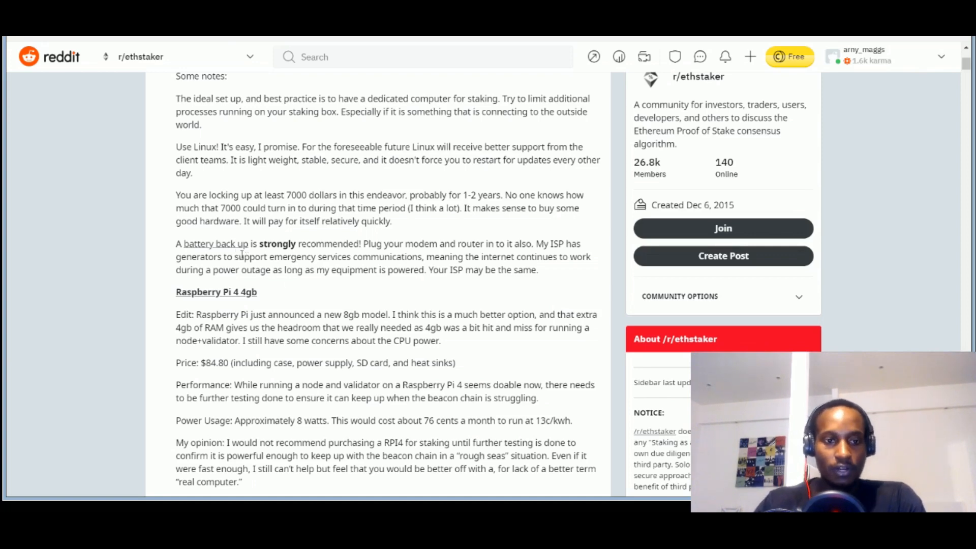
{"action": "scroll", "scroll_direction": "down", "scroll_amount": 3}
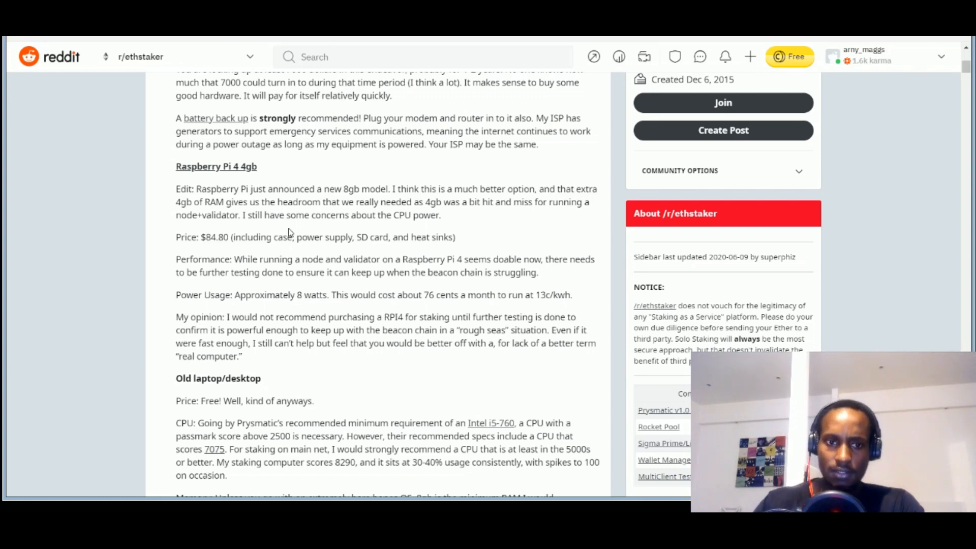
{"action": "scroll", "scroll_direction": "down", "scroll_amount": 3}
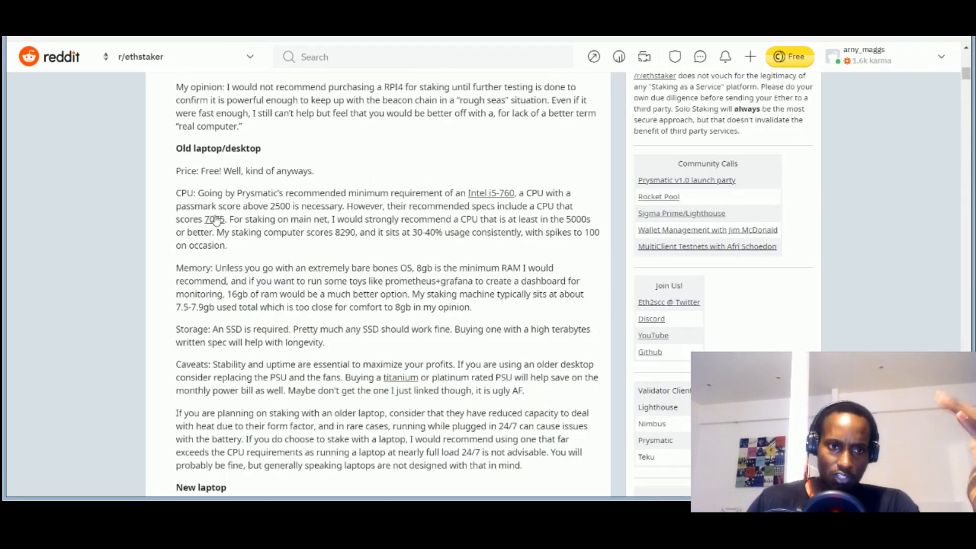
{"action": "scroll", "scroll_direction": "down", "scroll_amount": 3}
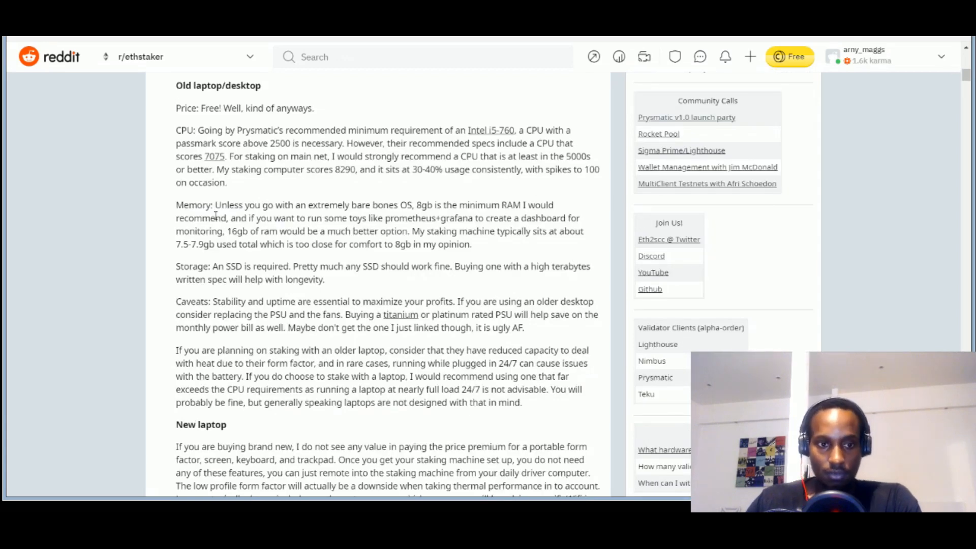
{"action": "mouse_move", "coordinate": [279, 262]}
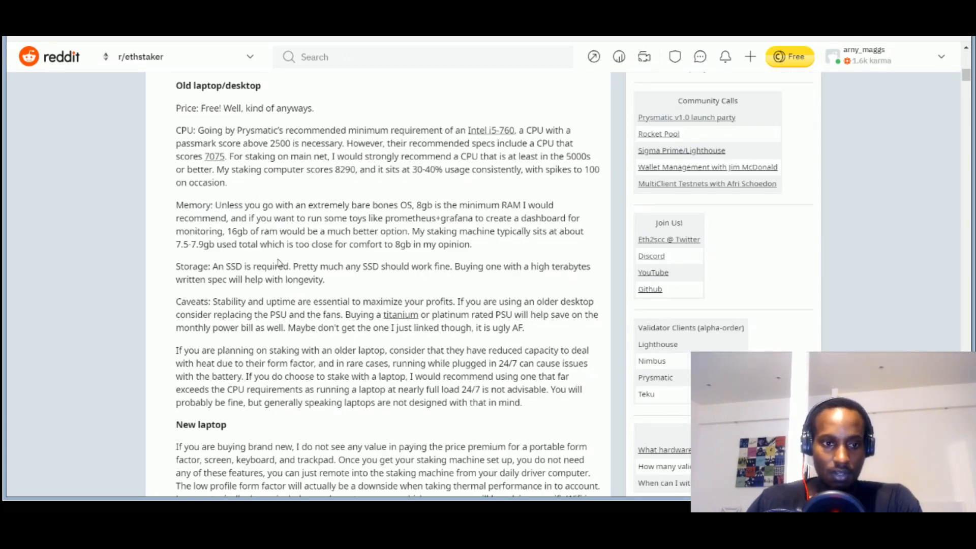
{"action": "scroll", "scroll_direction": "down", "scroll_amount": 3}
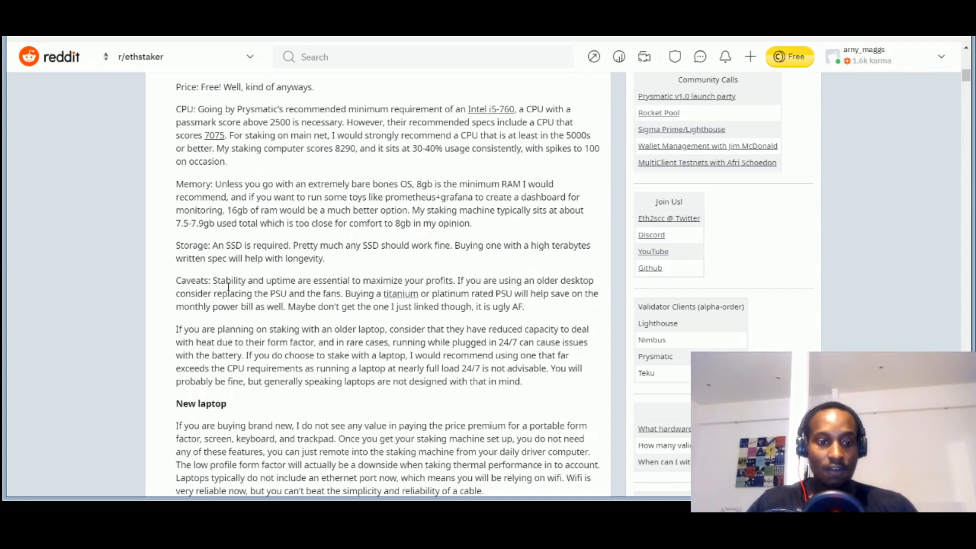
{"action": "scroll", "scroll_direction": "down", "scroll_amount": 3}
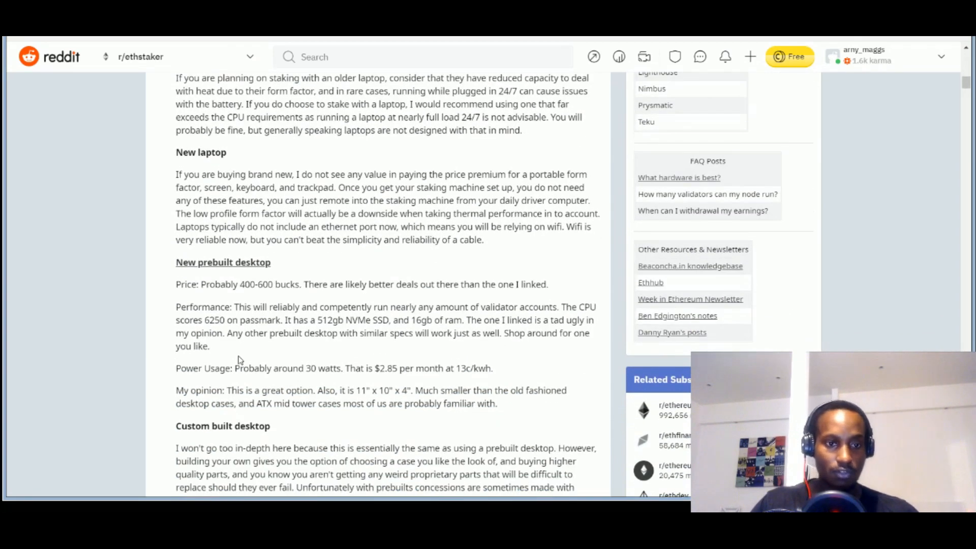
{"action": "scroll", "scroll_direction": "down", "scroll_amount": 3}
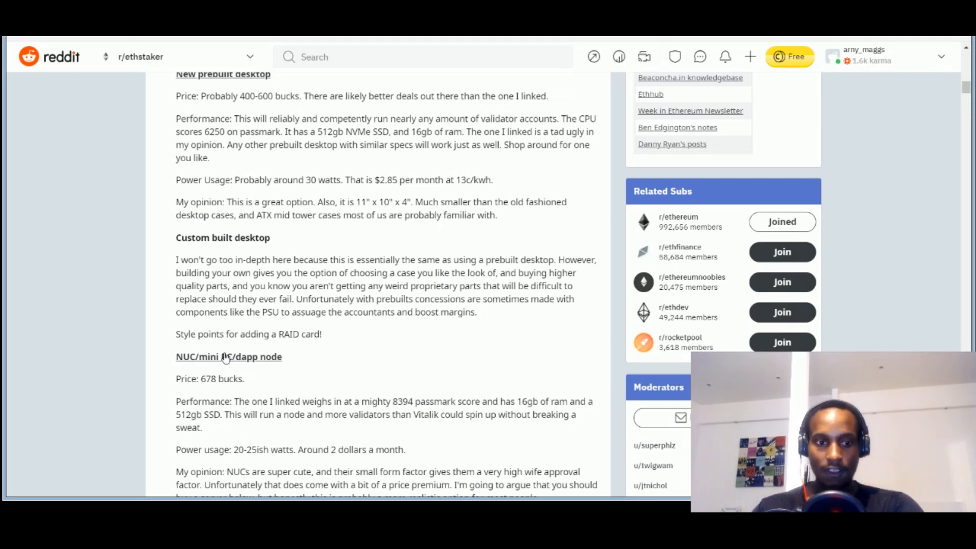
{"action": "scroll", "scroll_direction": "down", "scroll_amount": 3}
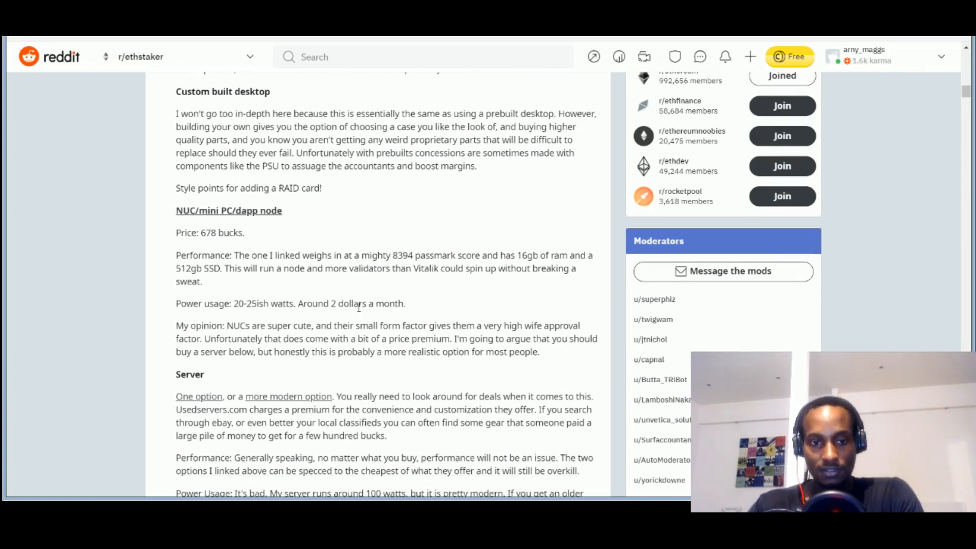
{"action": "scroll", "scroll_direction": "down", "scroll_amount": 3}
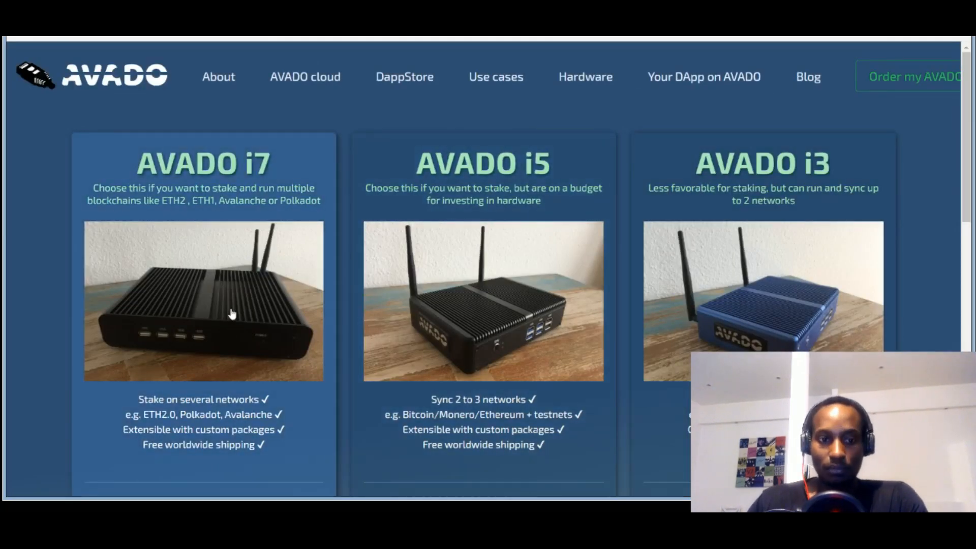
Scroll the Avado hardware page to the i7, i5 and i3 pricing cards
{"action": "scroll", "scroll_direction": "down", "scroll_amount": 3}
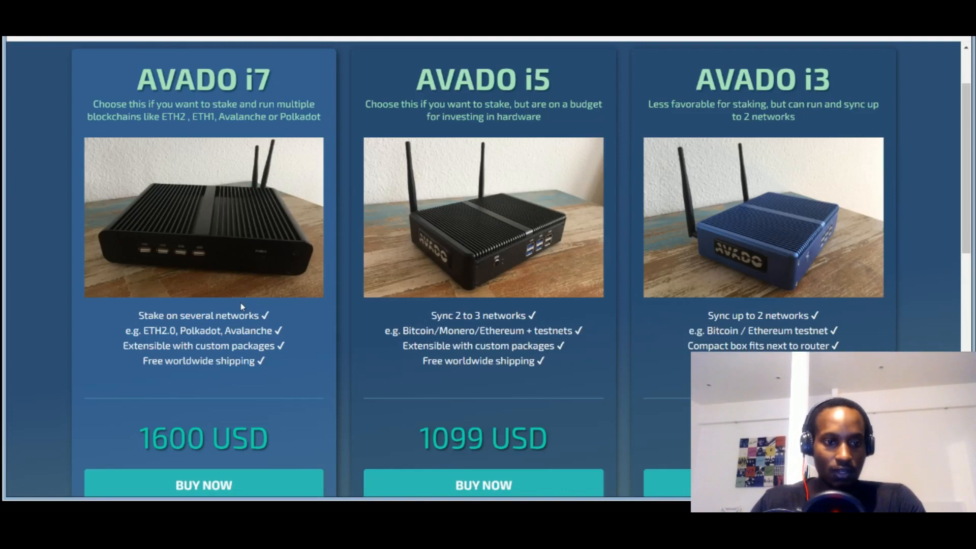
{"action": "mouse_move", "coordinate": [173, 310]}
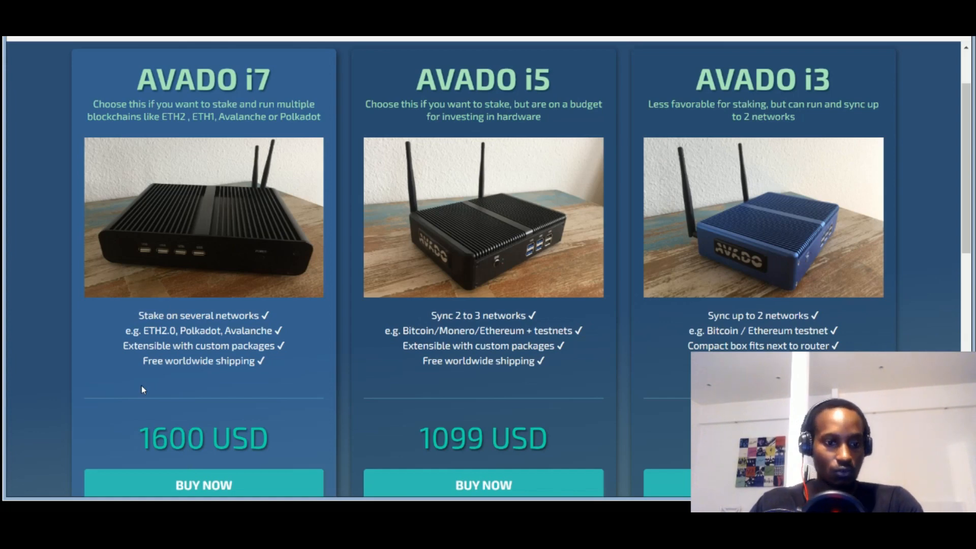
{"action": "scroll", "scroll_direction": "down", "scroll_amount": 3}
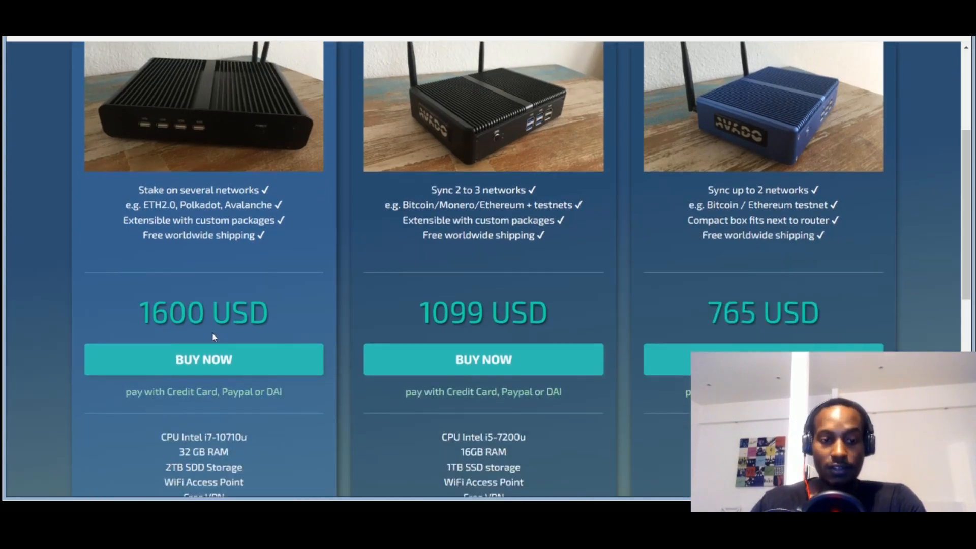
{"action": "scroll", "scroll_direction": "down", "scroll_amount": 3}
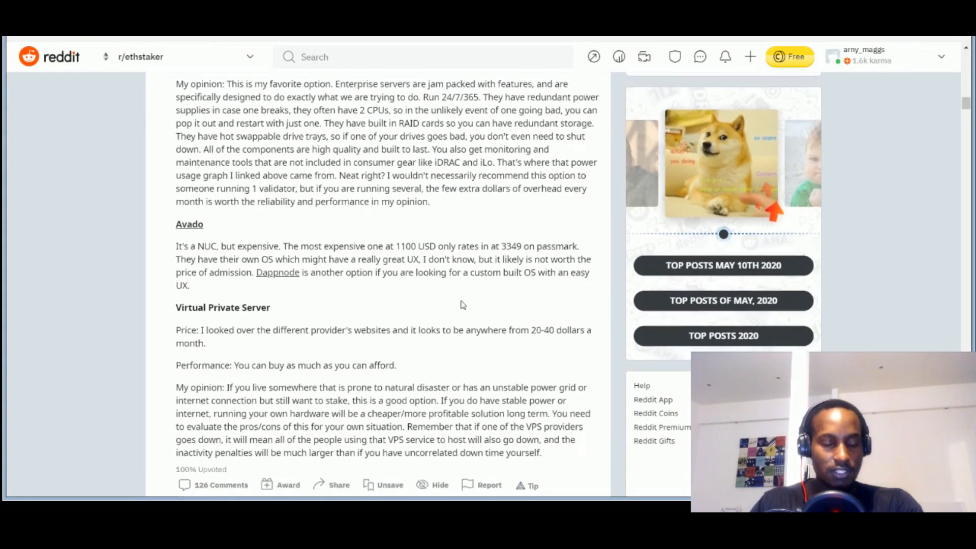
Scroll the r/ethstaker hardware post to its NUC/mini PC, Server and Avado sections
{"action": "scroll", "scroll_direction": "down", "scroll_amount": 3}
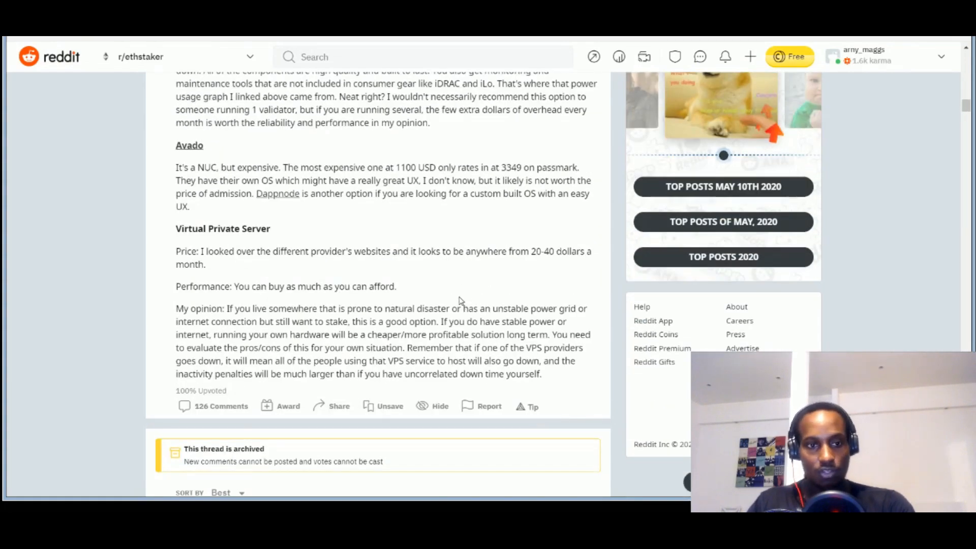
{"action": "mouse_move", "coordinate": [446, 293]}
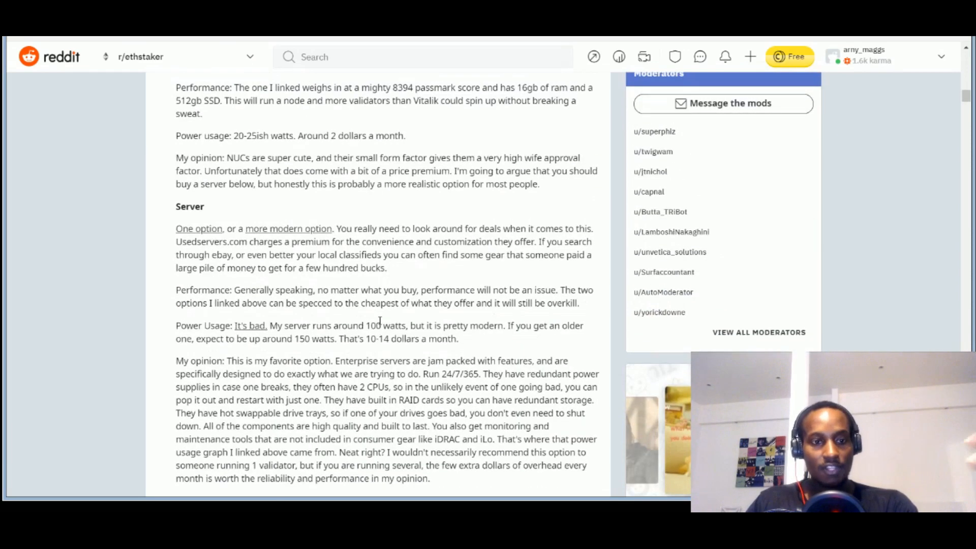
{"action": "scroll", "scroll_direction": "down", "scroll_amount": 3}
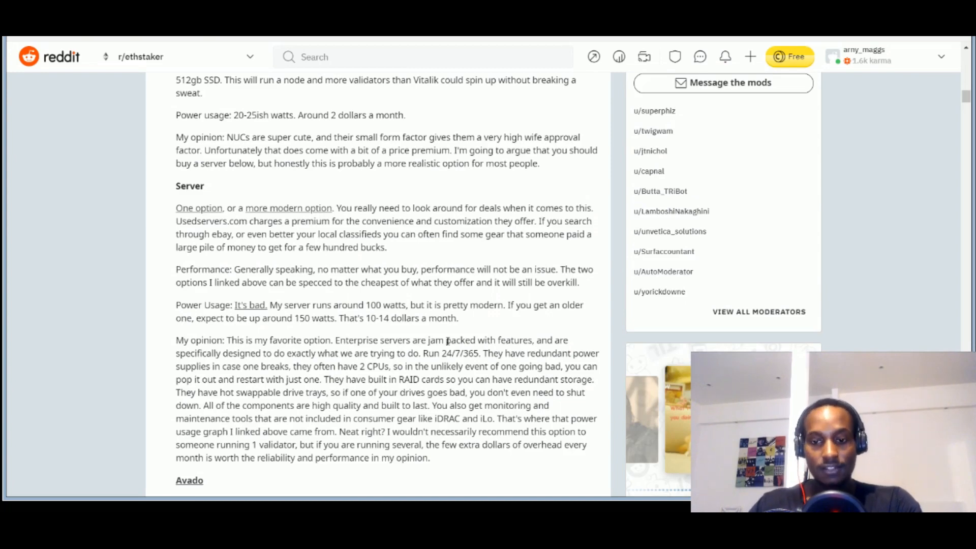
{"action": "scroll", "scroll_direction": "down", "scroll_amount": 3}
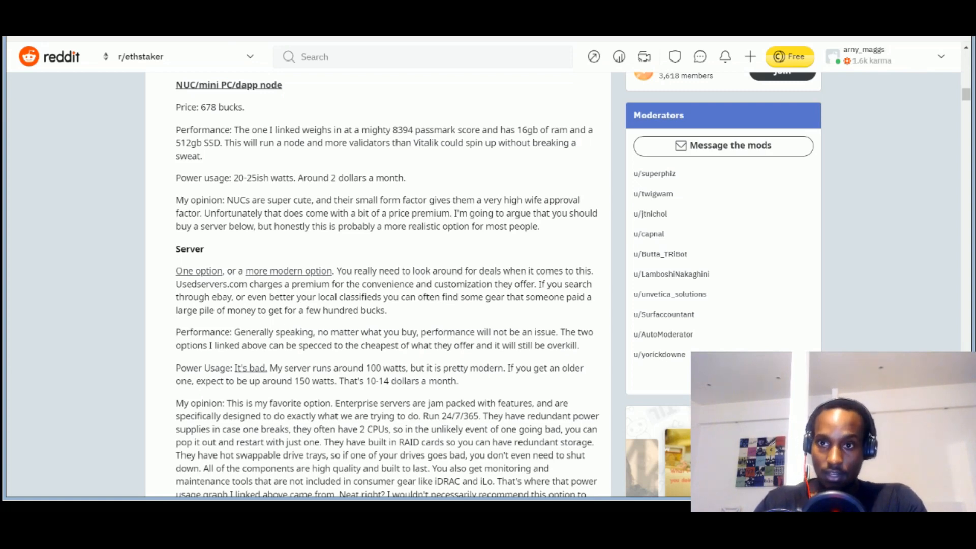
Switch to UsedServers and view the HP ProLiant ML350P G8 and ML350 G9 build-to-order listings
{"action": "left_click", "coordinate": [287, 271]}
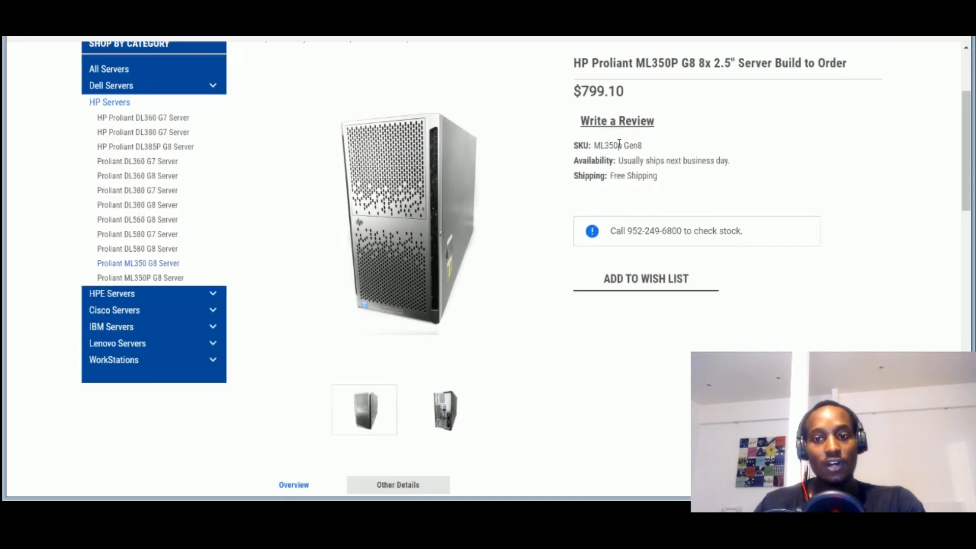
{"action": "scroll", "scroll_direction": "down", "scroll_amount": 3}
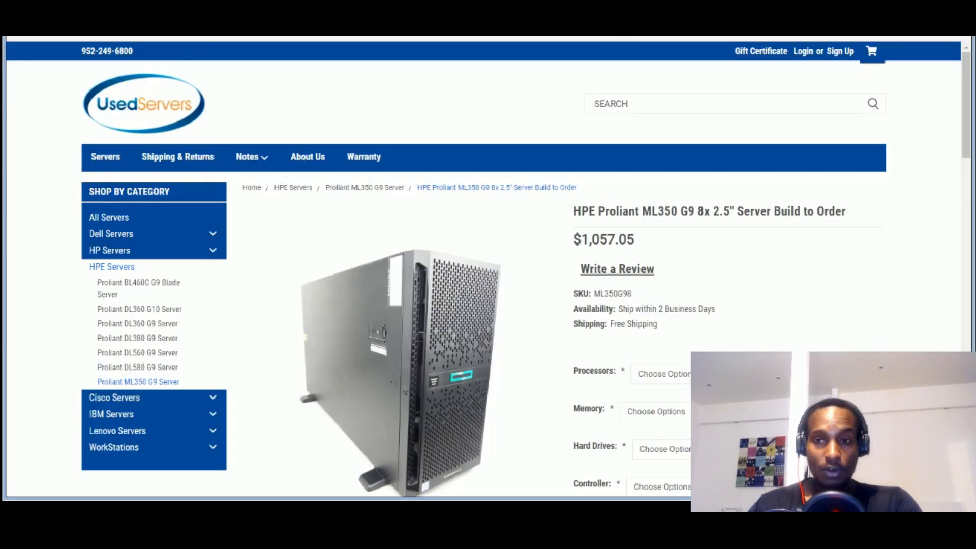
{"action": "scroll", "scroll_direction": "down", "scroll_amount": 3}
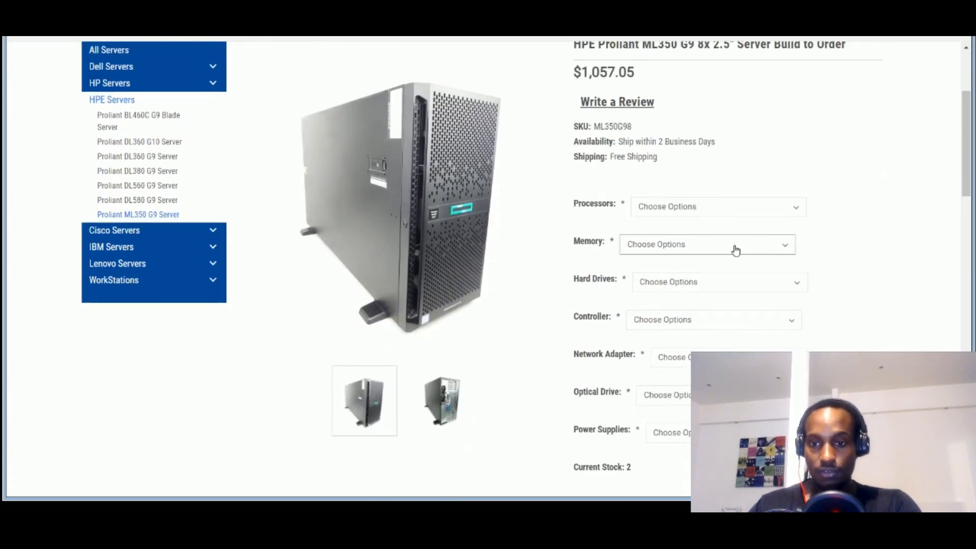
{"action": "scroll", "scroll_direction": "down", "scroll_amount": 3}
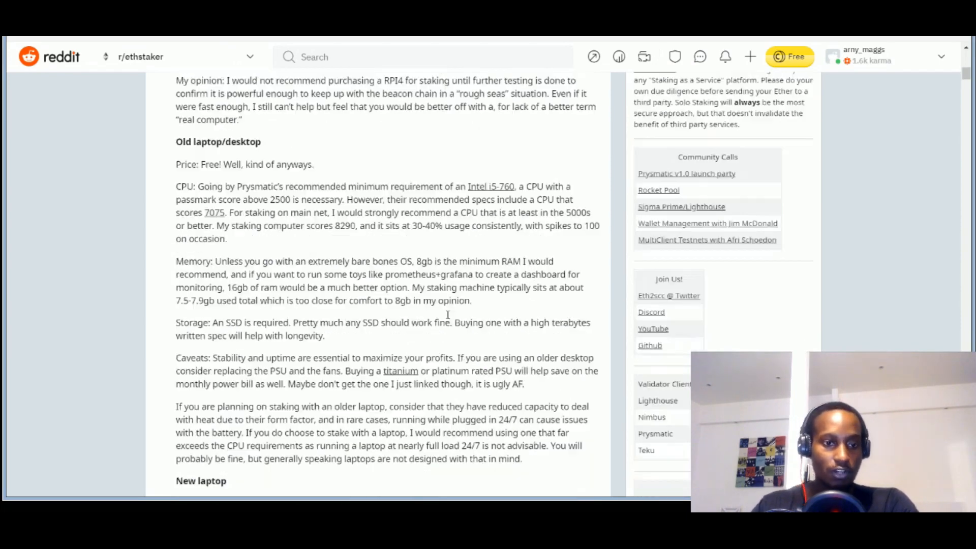
Scroll the r/ethstaker post at its Old laptop/desktop section
{"action": "scroll", "scroll_direction": "down", "scroll_amount": 3}
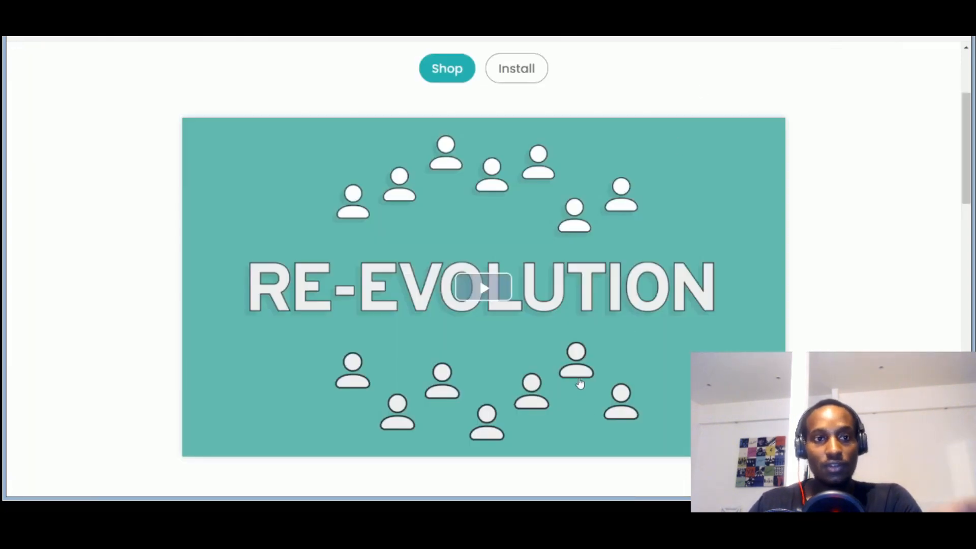
Scroll the AVADO page below the RE-EVOLUTION video to the decentralization bottleneck challenges section
{"action": "scroll", "scroll_direction": "down", "scroll_amount": 3}
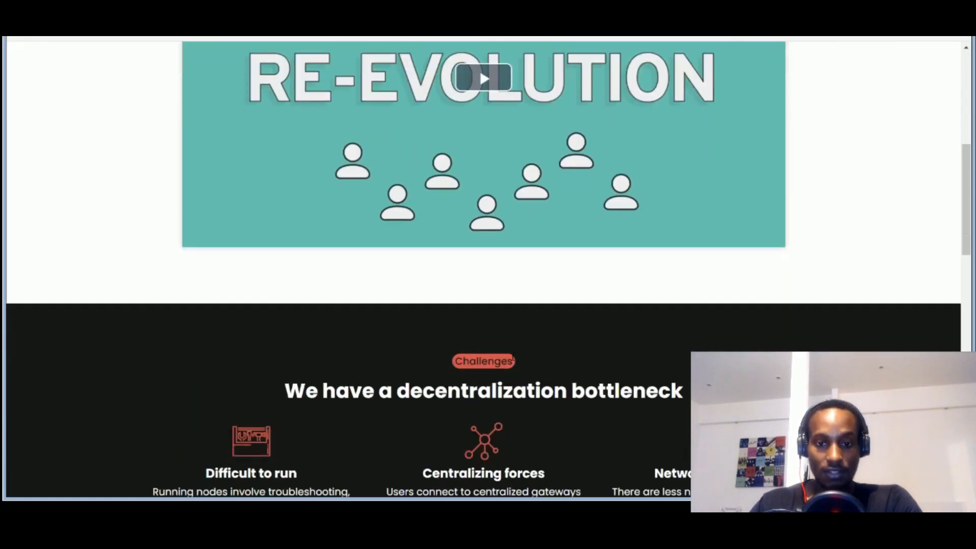
{"action": "scroll", "scroll_direction": "down", "scroll_amount": 3}
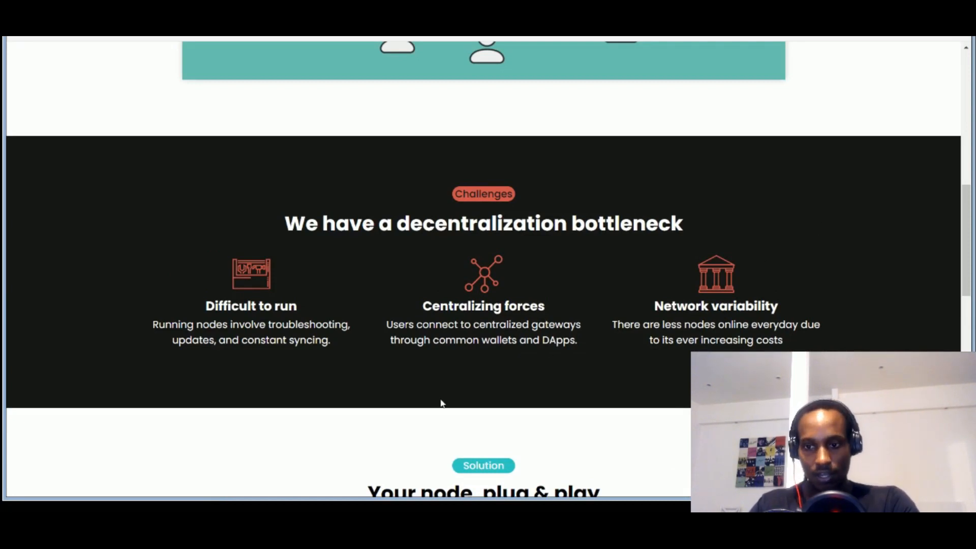
{"action": "mouse_move", "coordinate": [614, 289]}
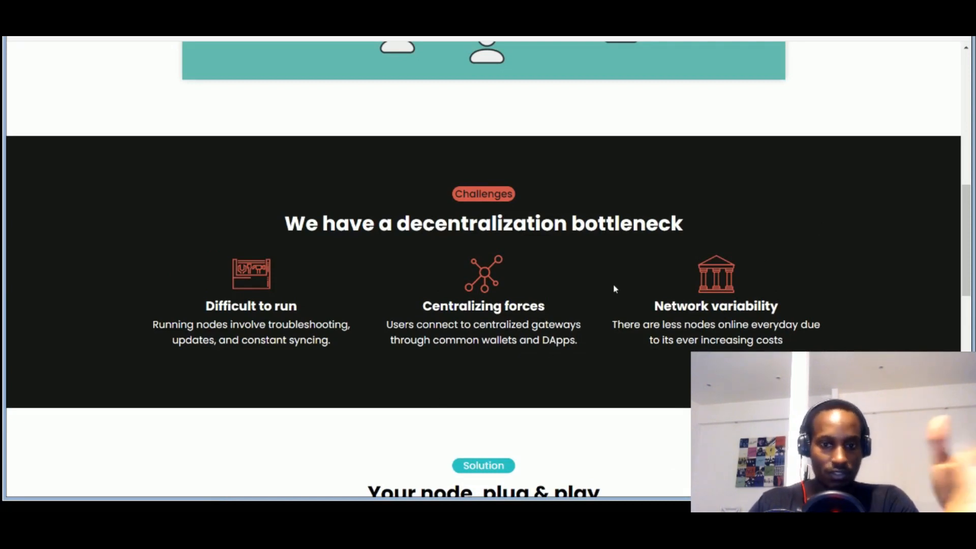